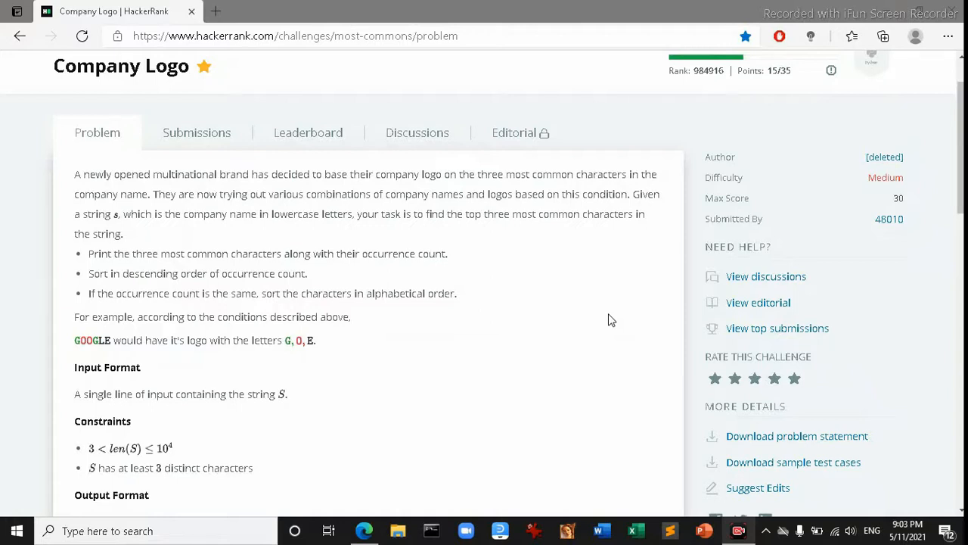
mouse_move(119, 197)
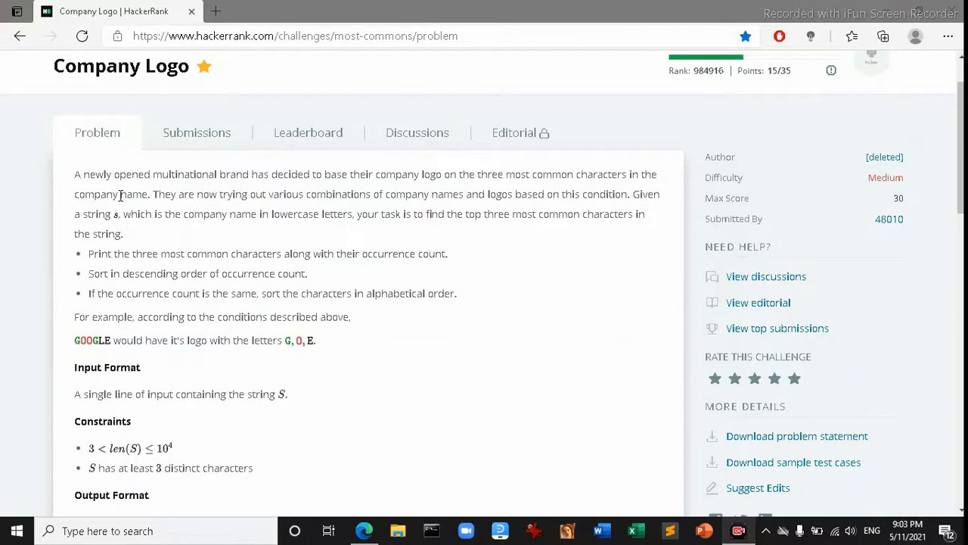
Scroll the problem statement, highlighting the sample counts 3 for b and 2 for a
scroll("down", 3)
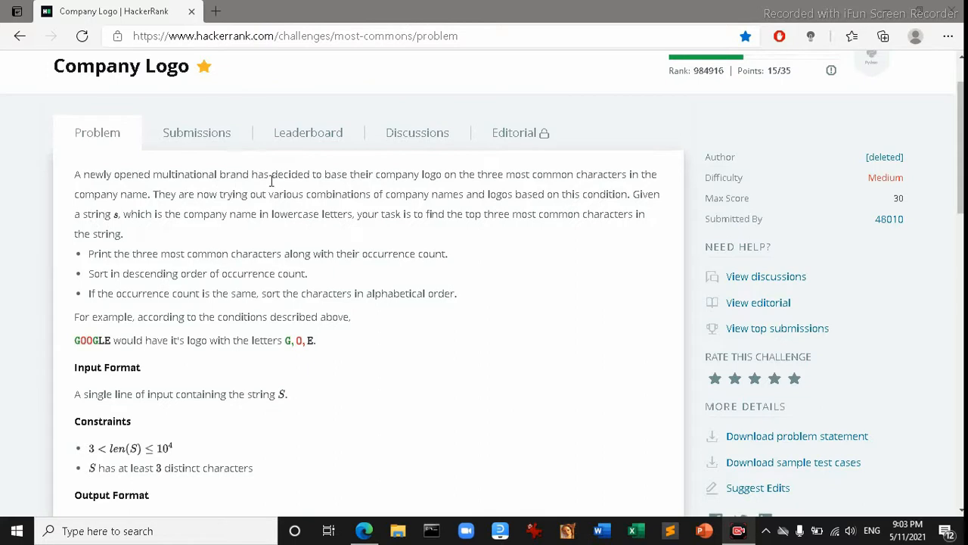
mouse_move(335, 187)
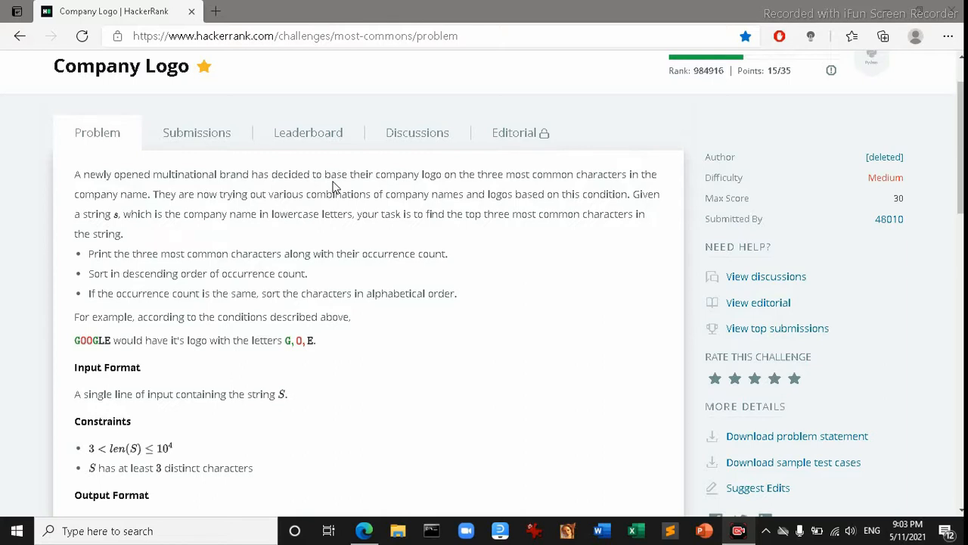
mouse_move(436, 255)
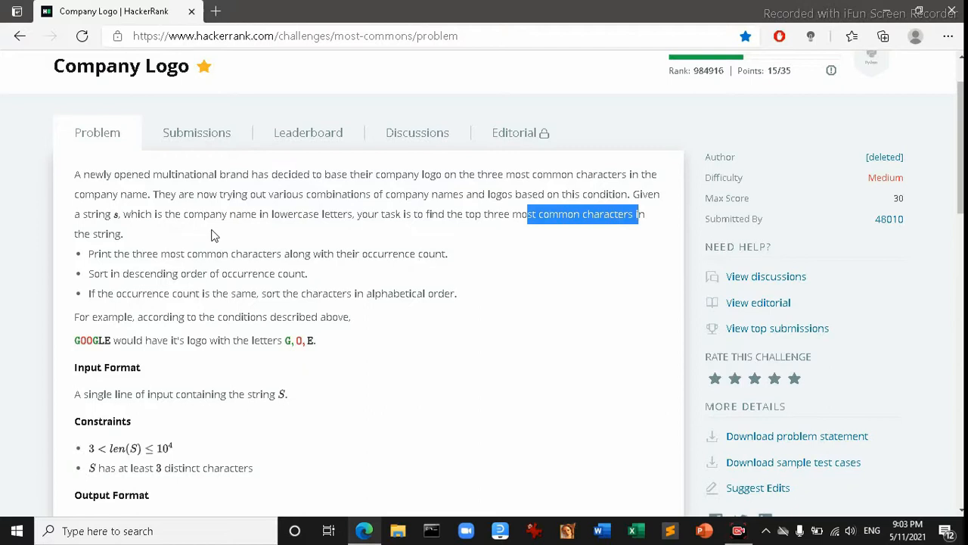
scroll("down", 3)
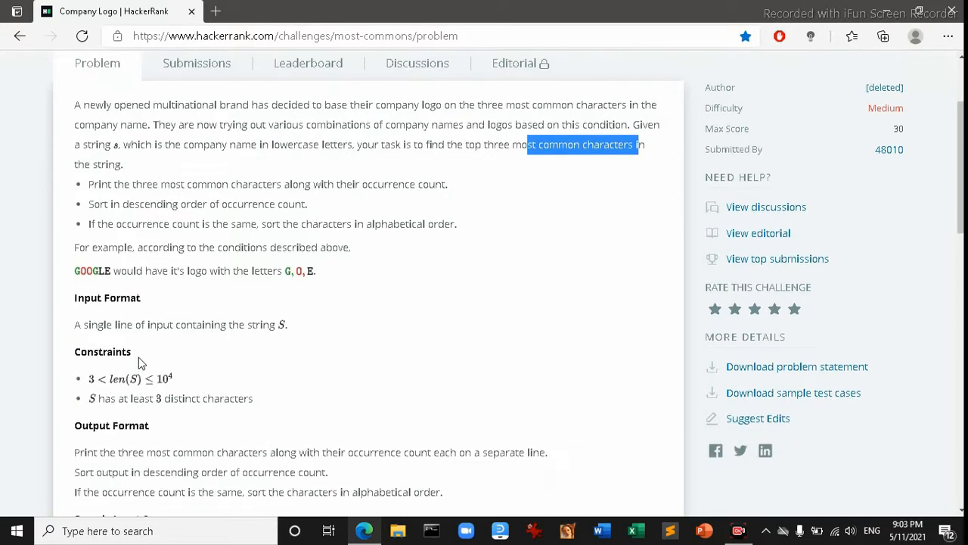
scroll("down", 3)
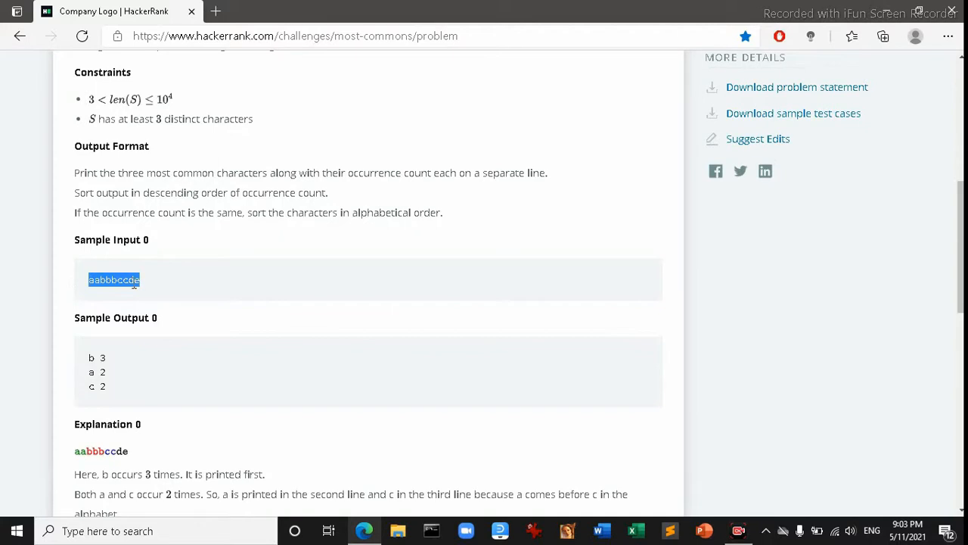
scroll("down", 3)
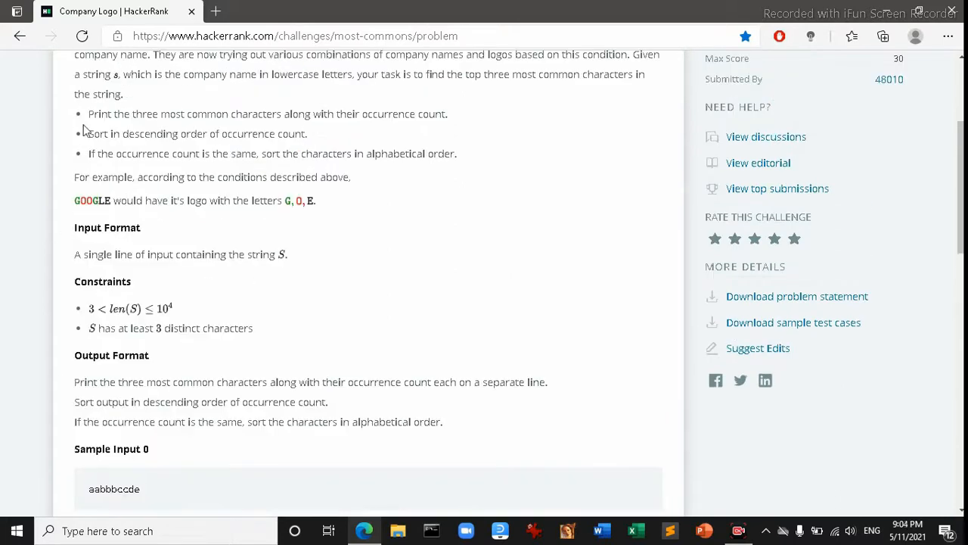
scroll("down", 3)
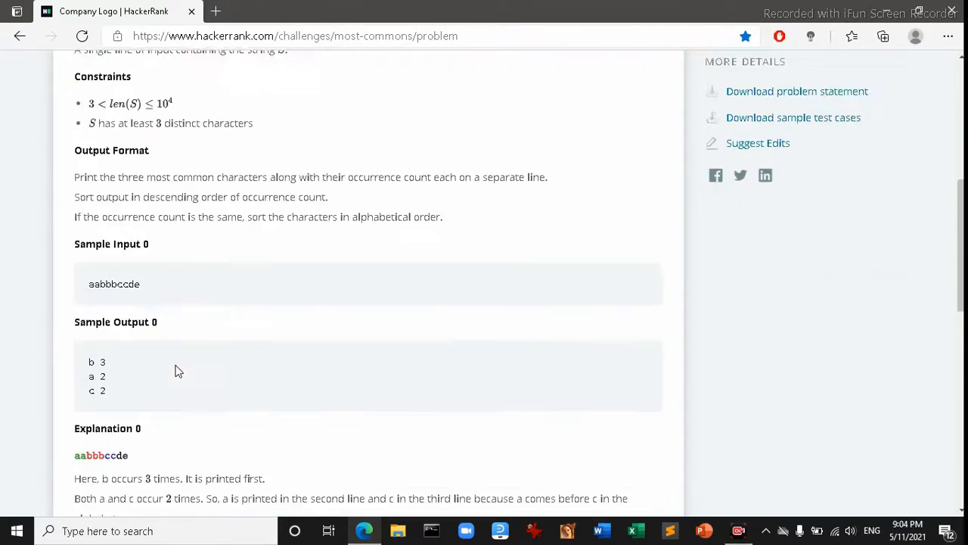
scroll("down", 3)
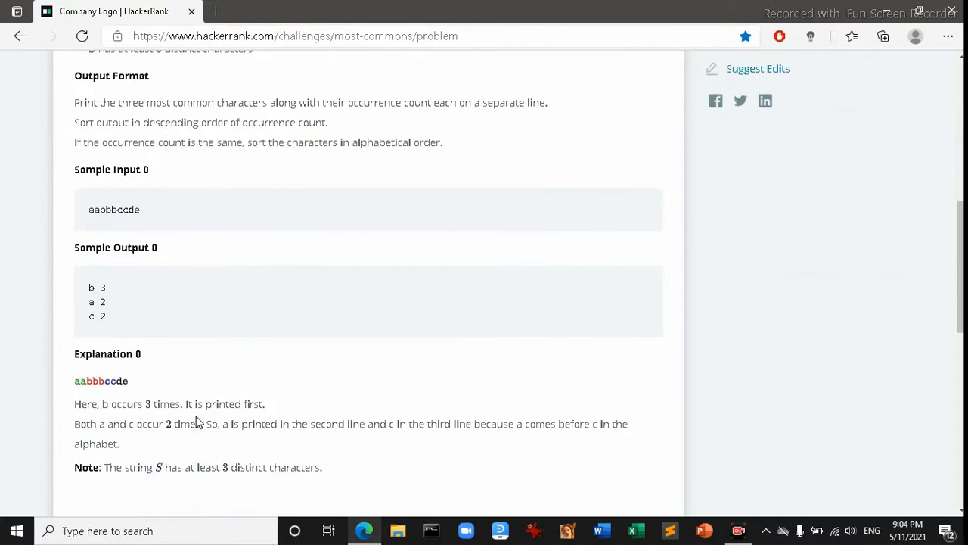
mouse_move(124, 182)
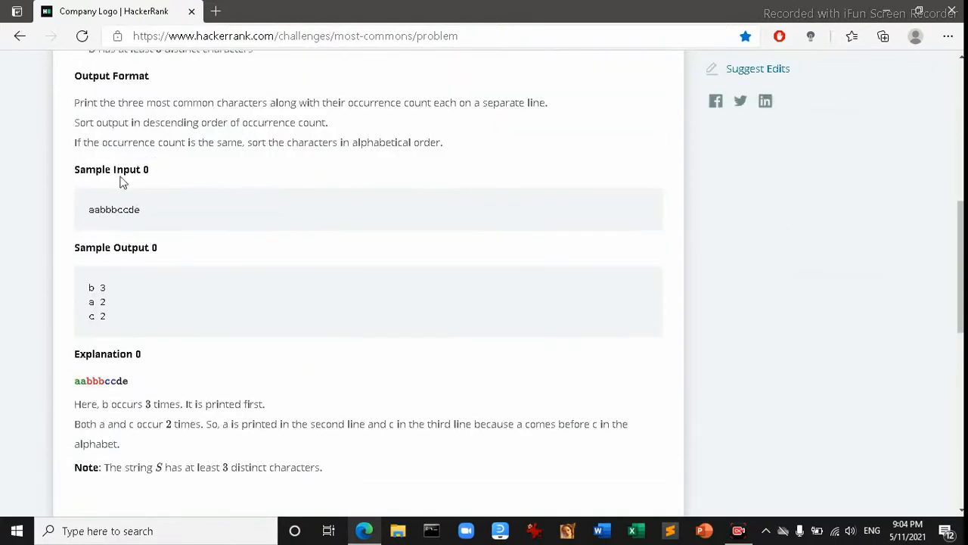
scroll("down", 3)
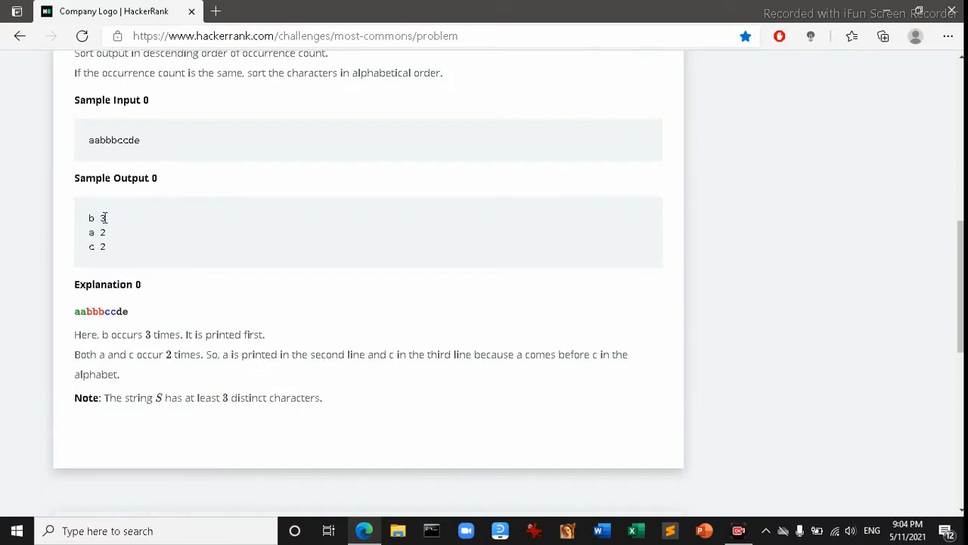
double_click(103, 218)
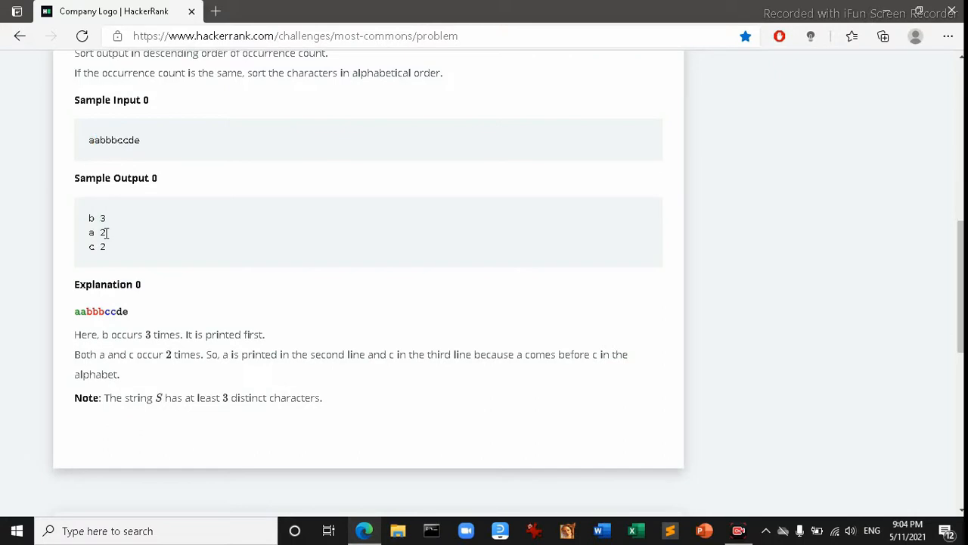
double_click(102, 233)
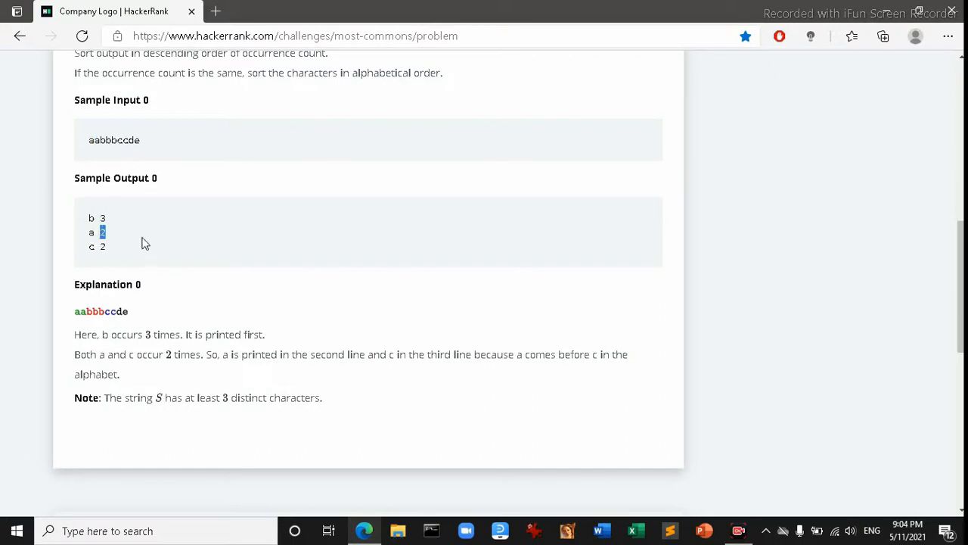
mouse_move(131, 247)
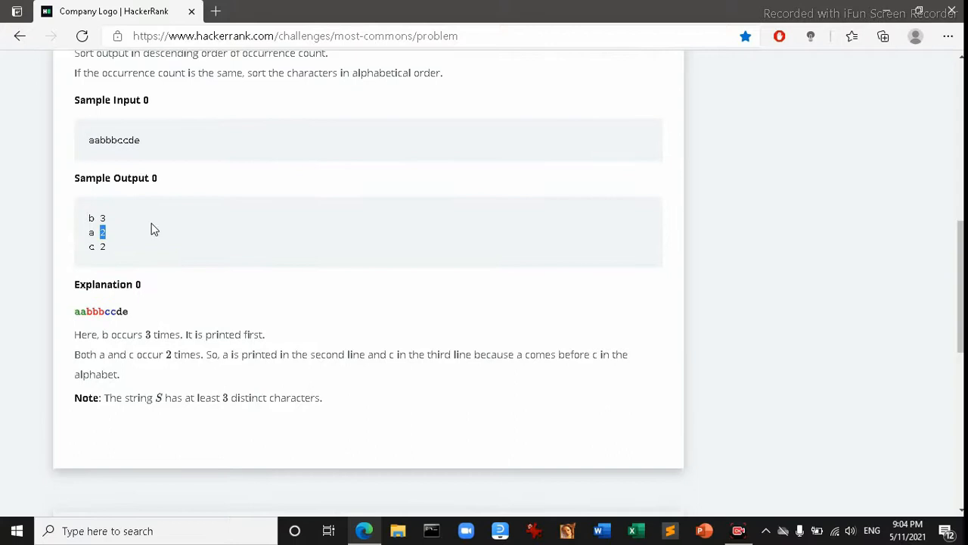
mouse_move(158, 222)
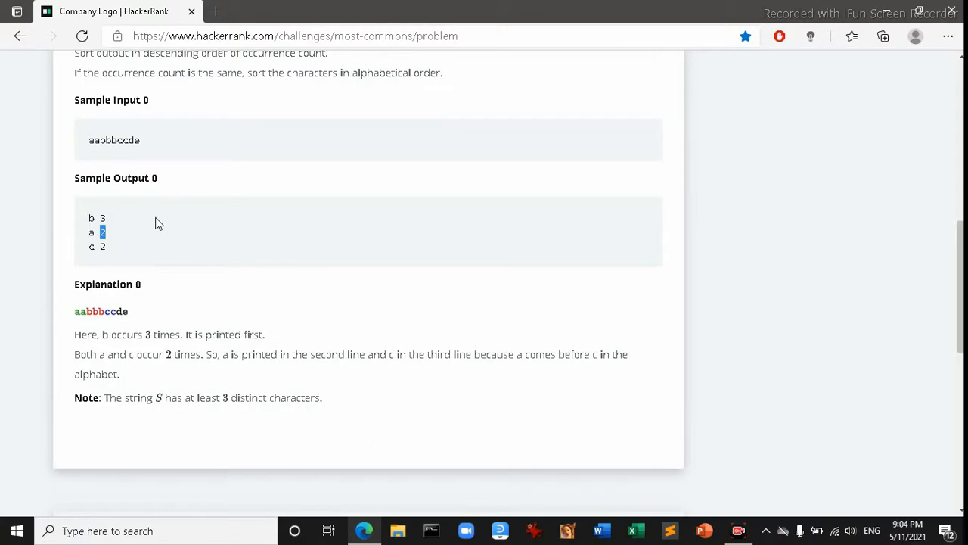
mouse_move(223, 306)
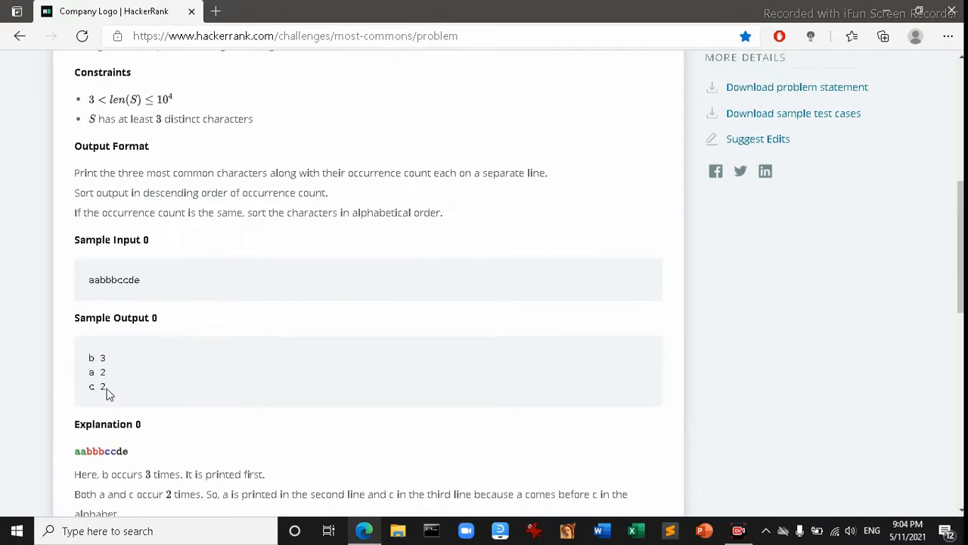
Highlight the tied counts for a and c in the sample explanation
scroll("up", 3)
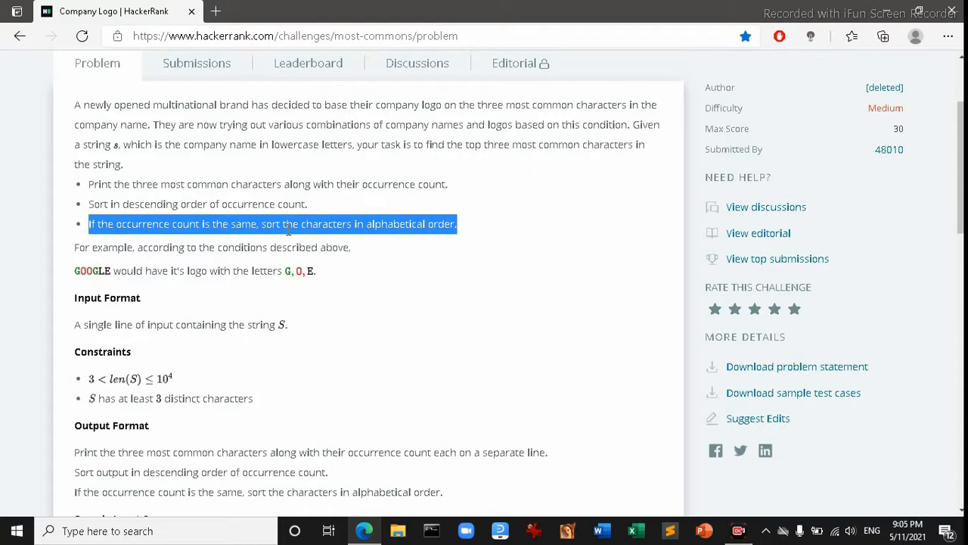
mouse_move(434, 245)
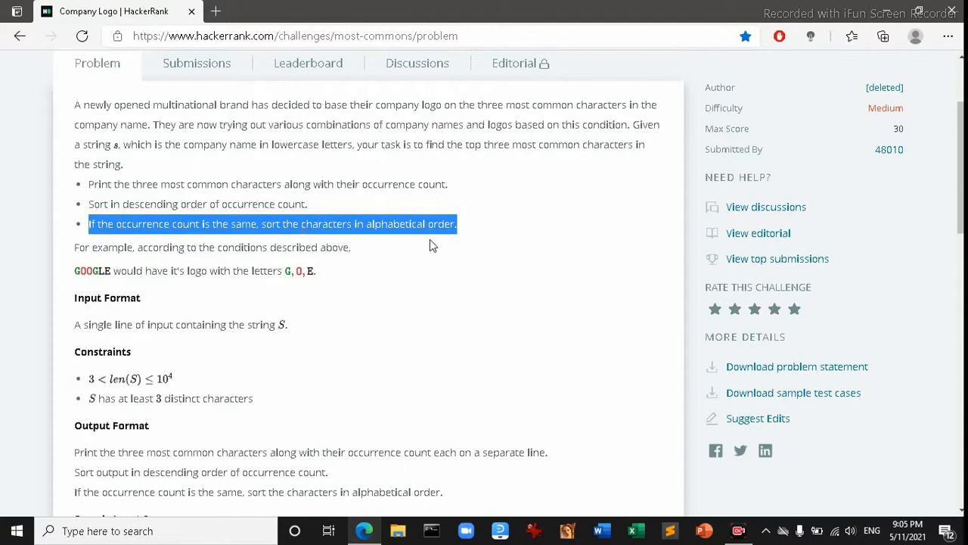
scroll("down", 3)
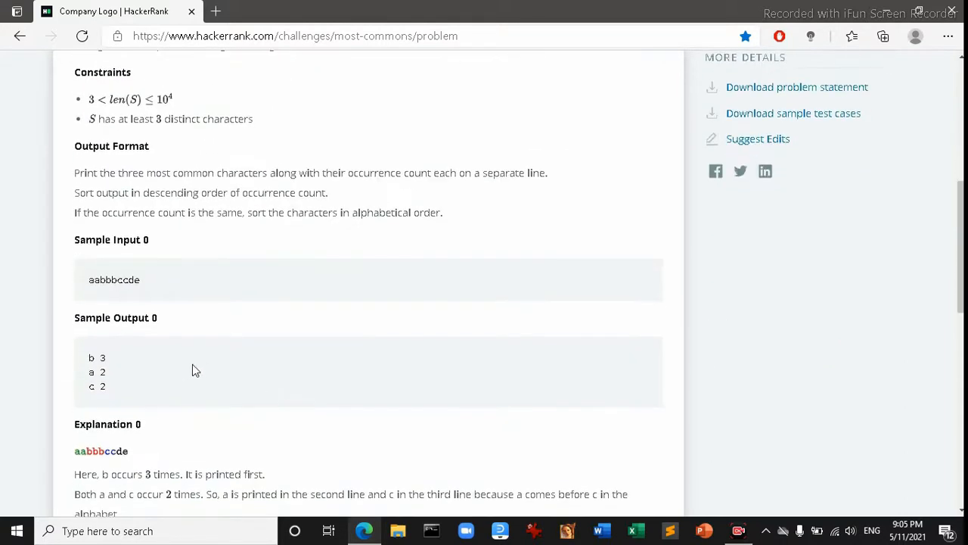
mouse_move(112, 382)
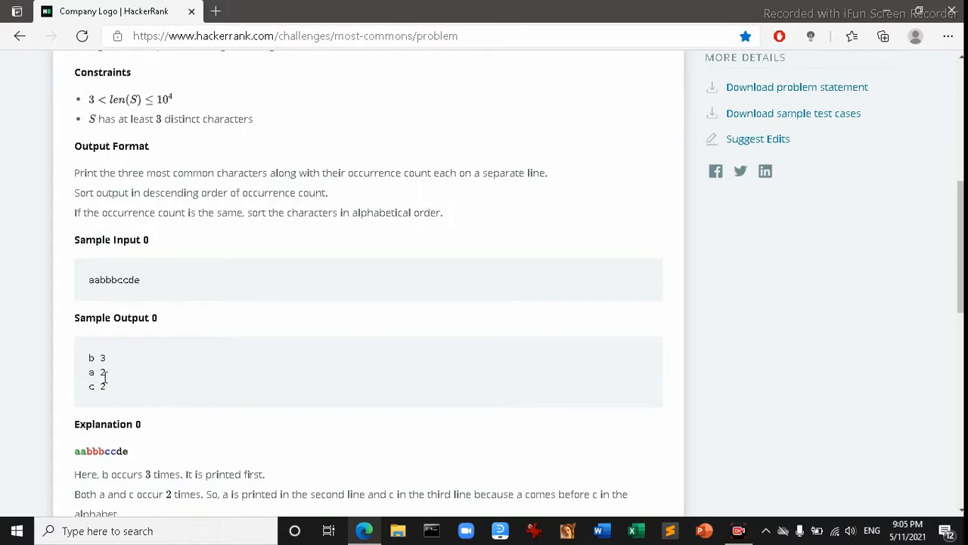
scroll("down", 3)
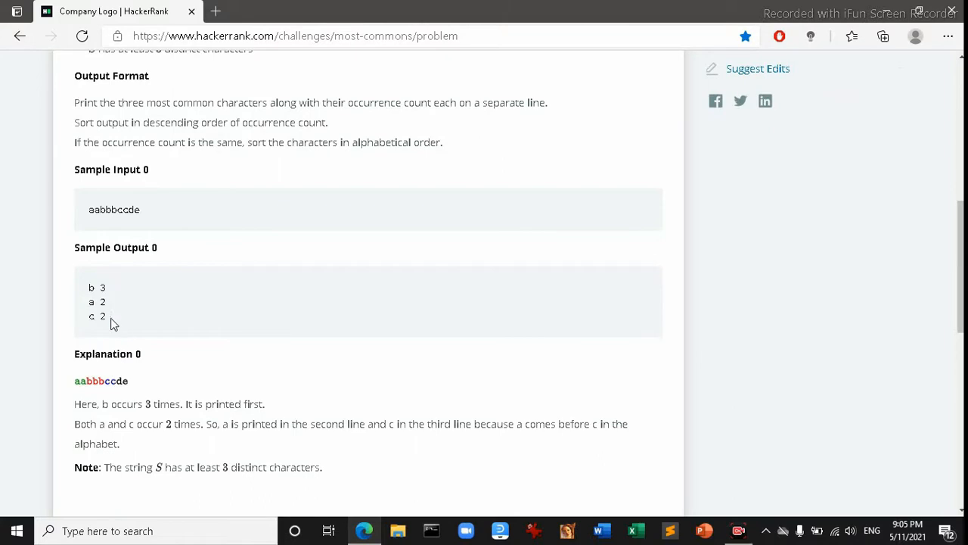
mouse_move(111, 294)
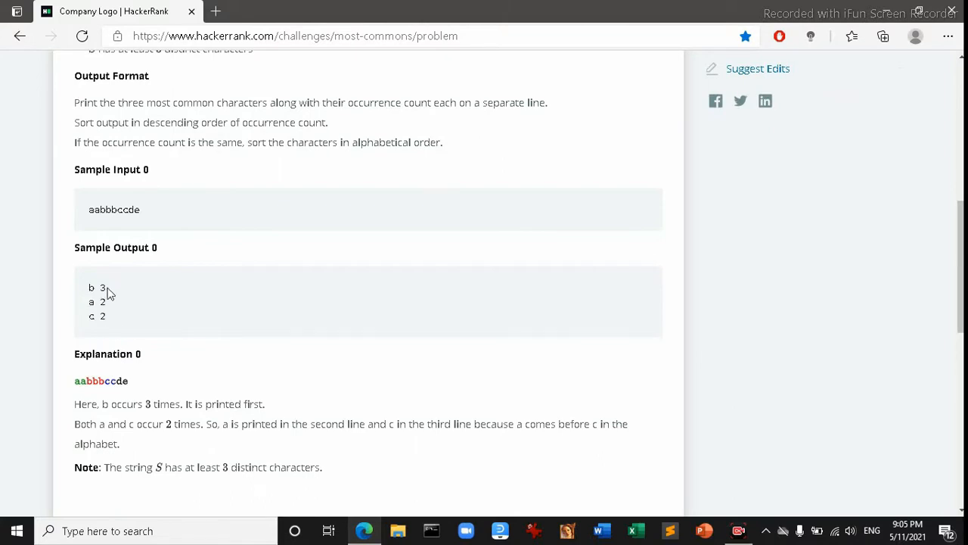
mouse_move(108, 323)
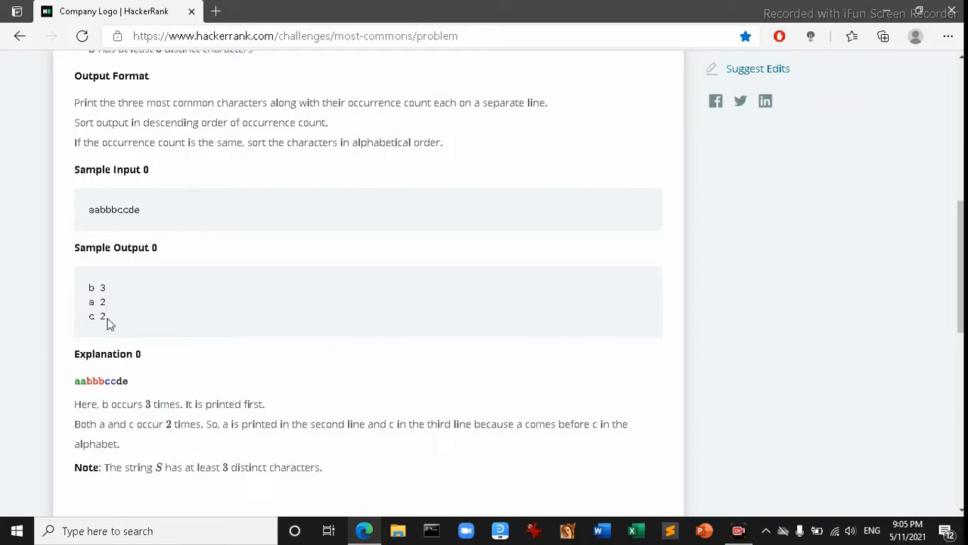
mouse_move(110, 314)
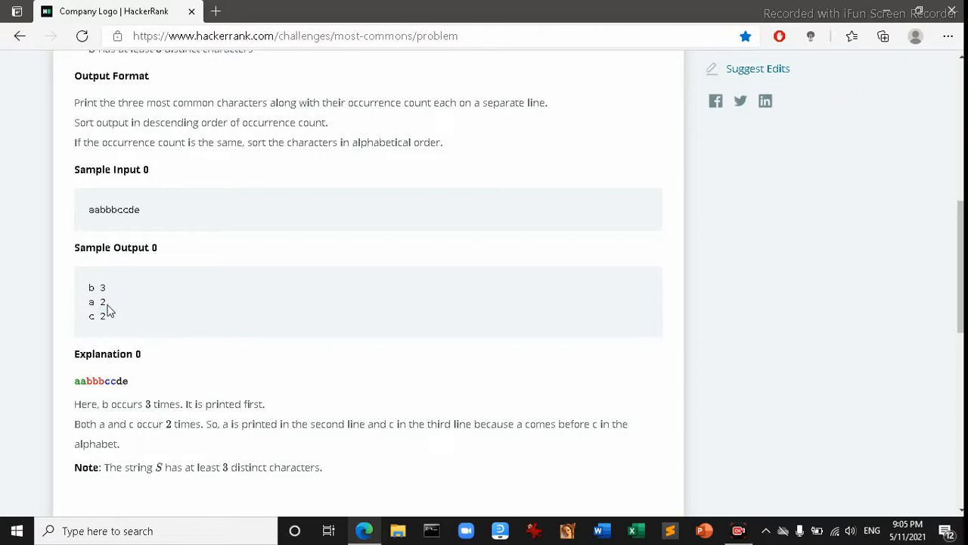
left_click_drag(102, 301, 107, 316)
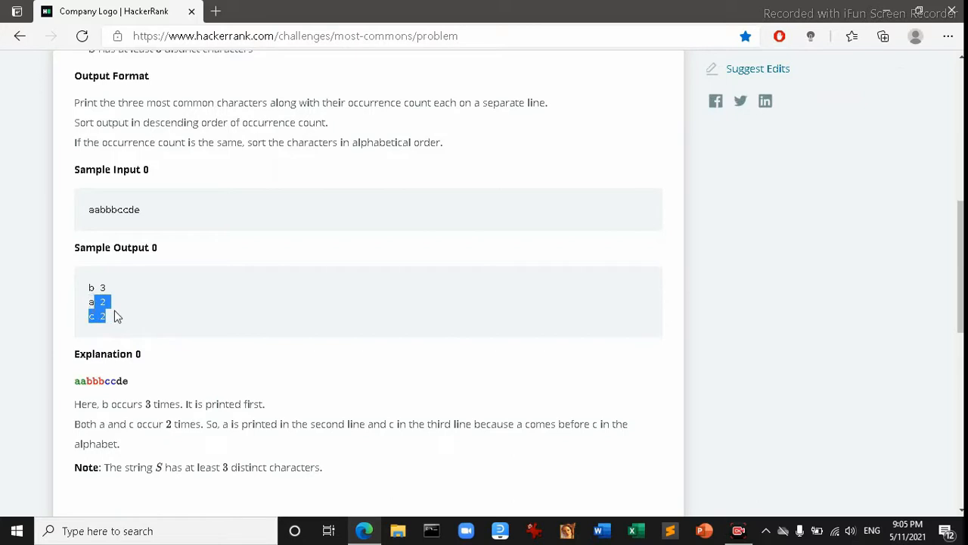
left_click(114, 326)
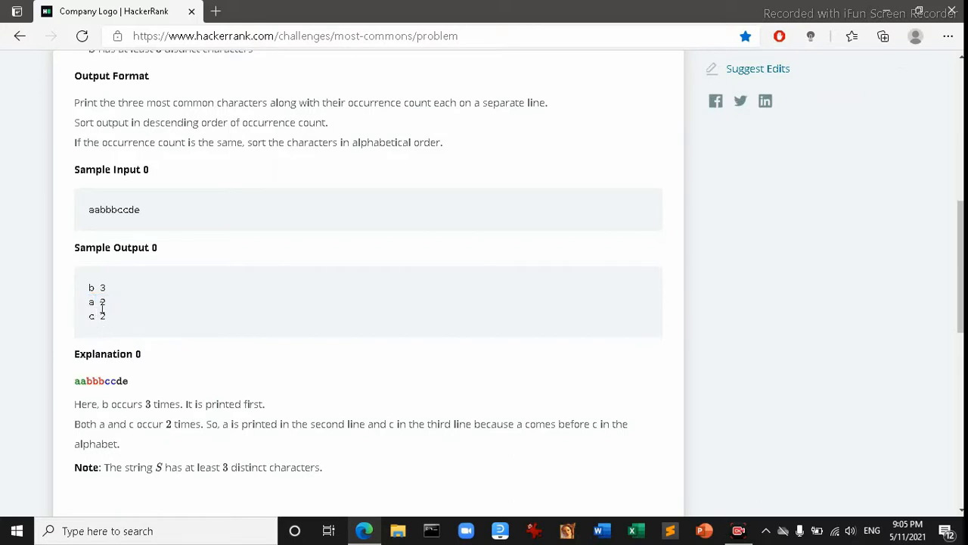
double_click(102, 302)
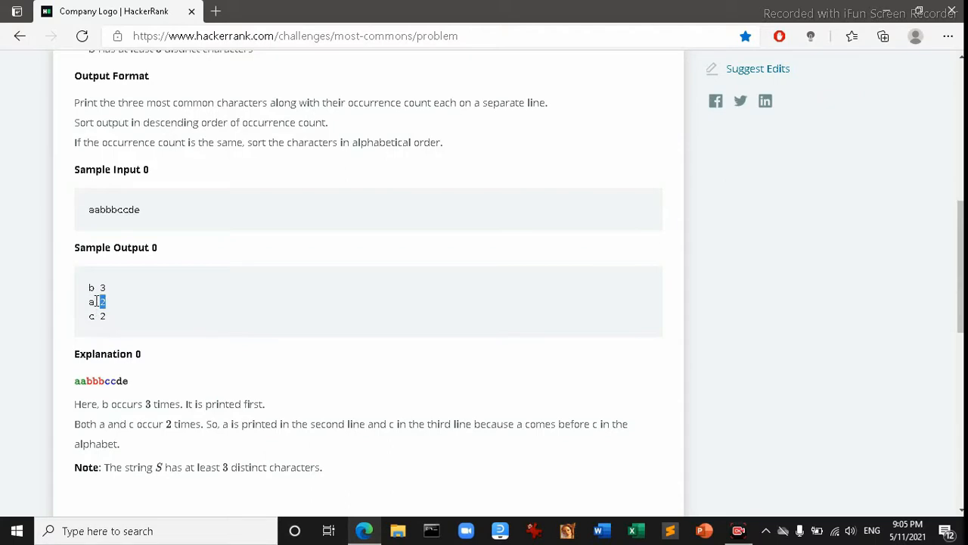
scroll("down", 3)
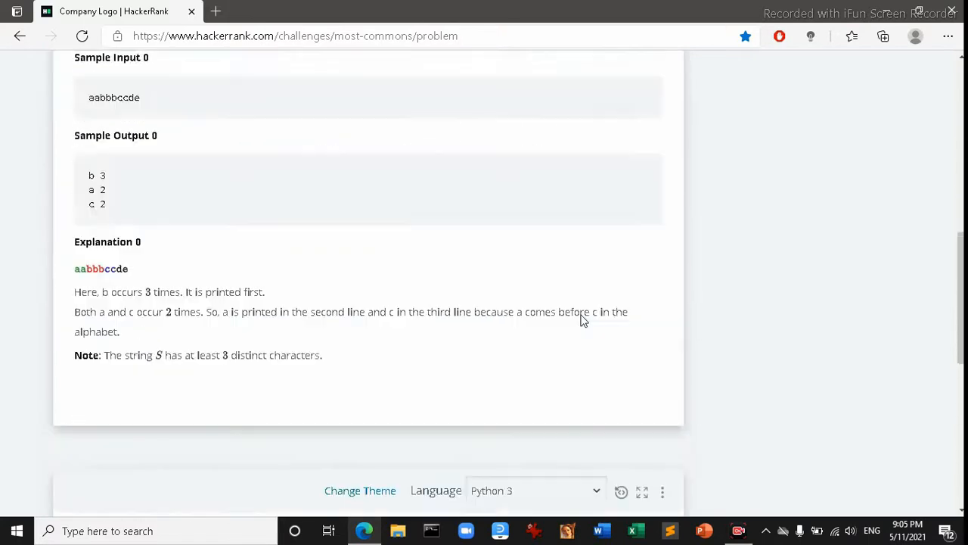
scroll("down", 3)
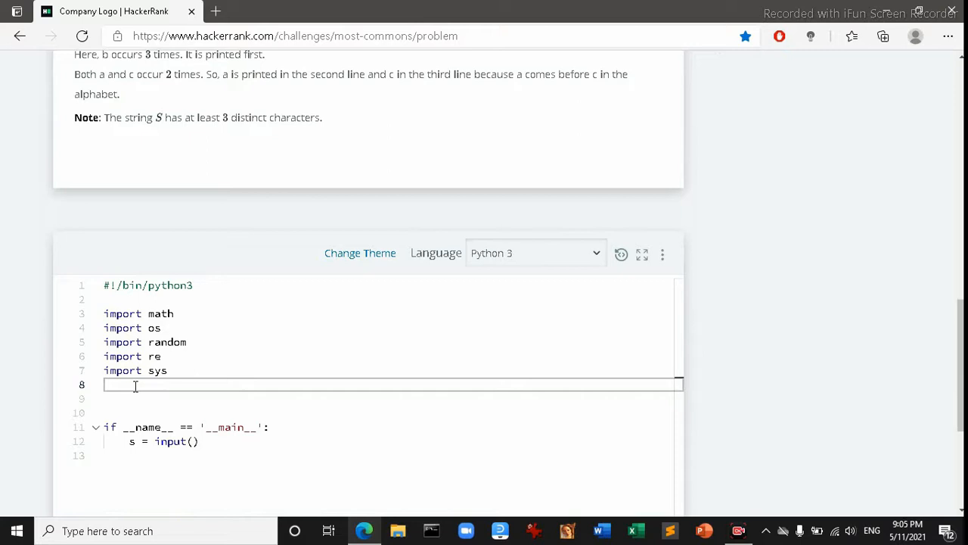
Complete line 8 so it reads 'from collections import Counter'
type("im")
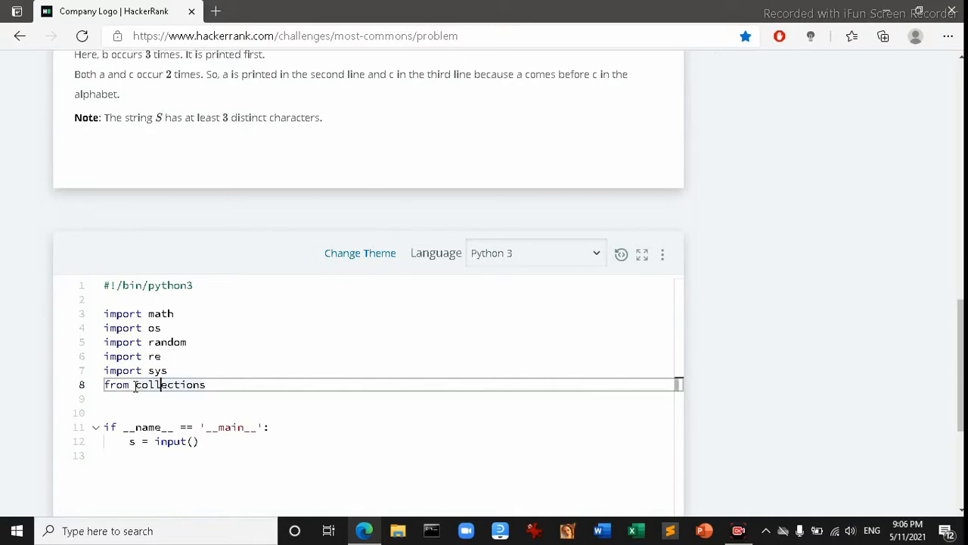
type("impo")
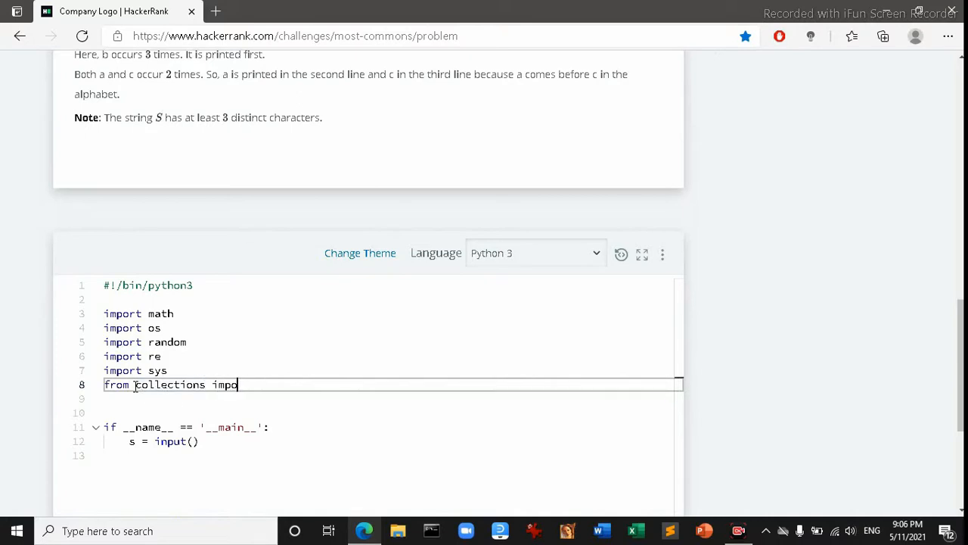
type("rt C")
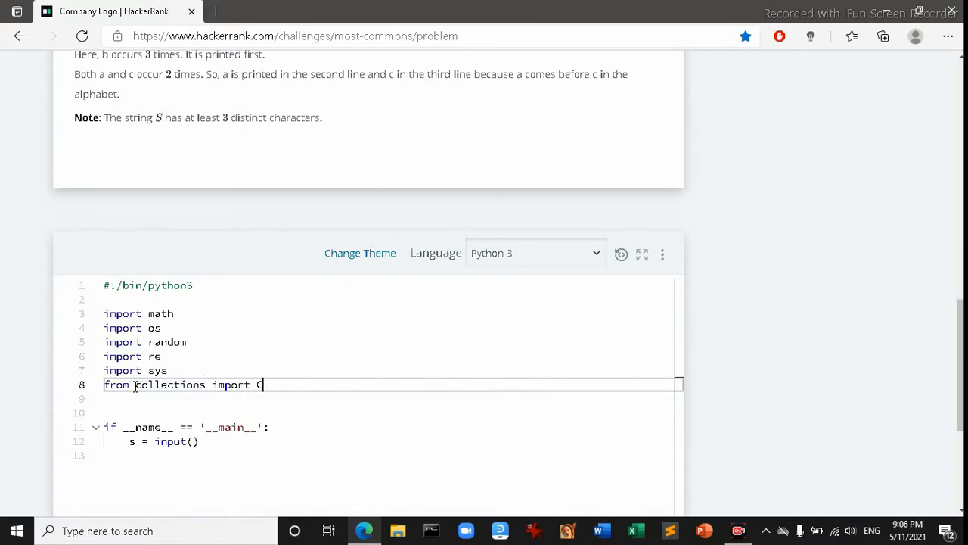
type("ounter")
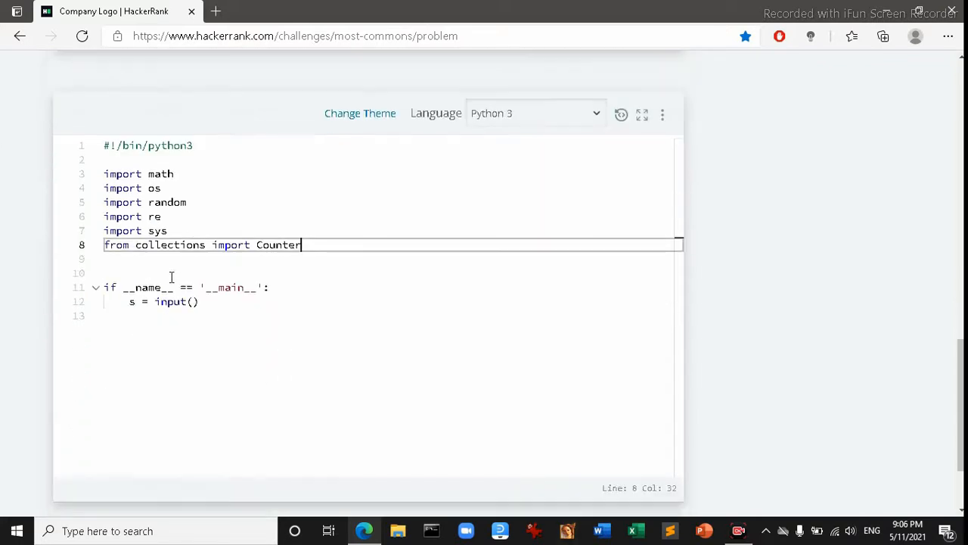
Add z=Counter(s) and print(z) beneath the s = input() line
left_click(130, 301)
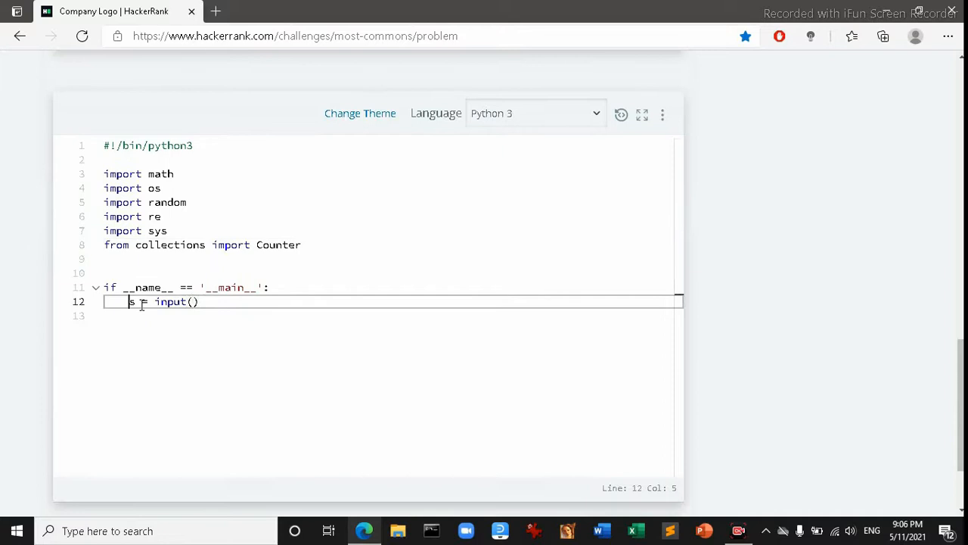
double_click(172, 302)
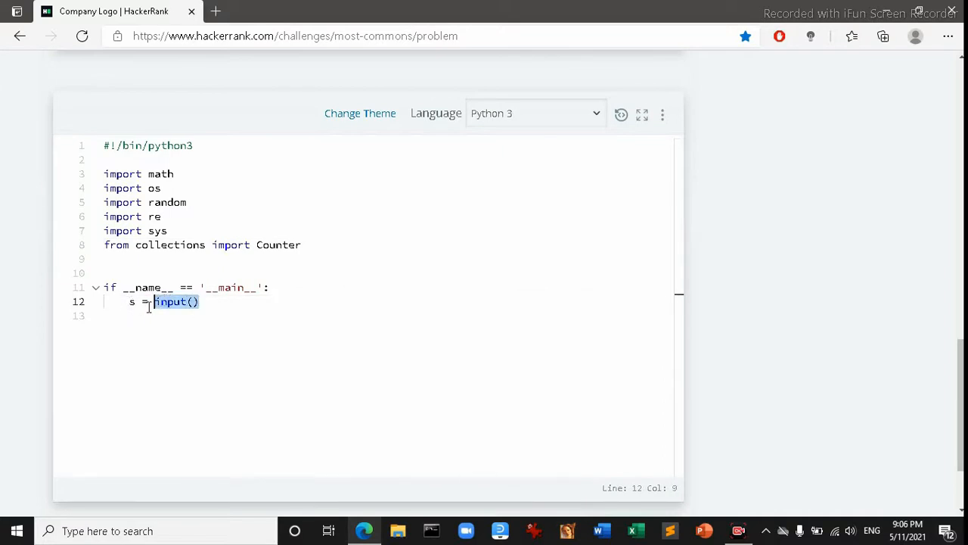
left_click(246, 301)
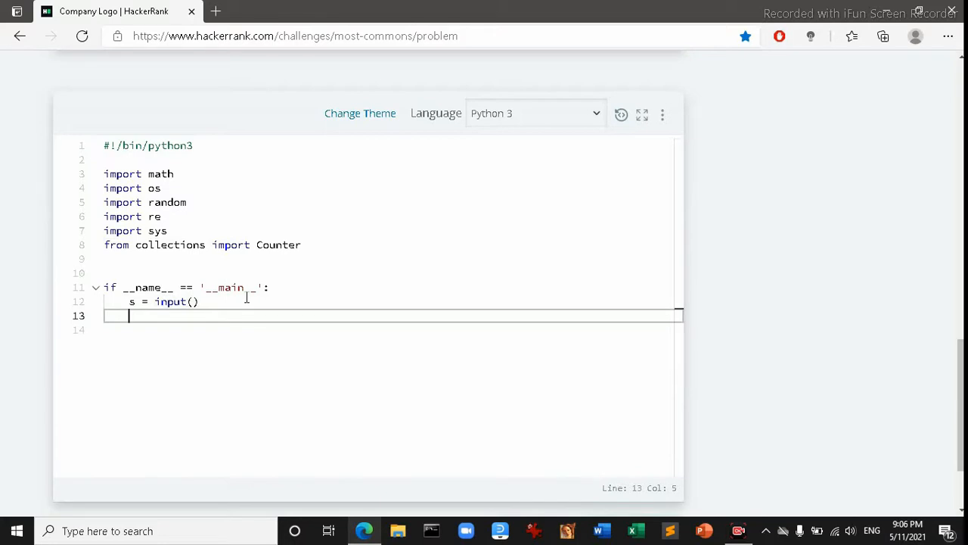
type("z=Counter(s")
left_click(394, 330)
type("print(z)")
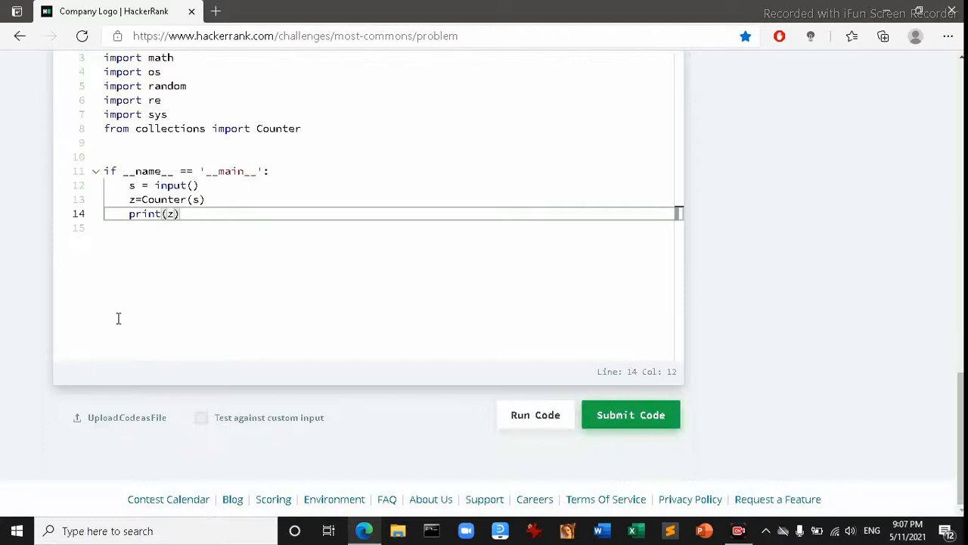
mouse_move(351, 414)
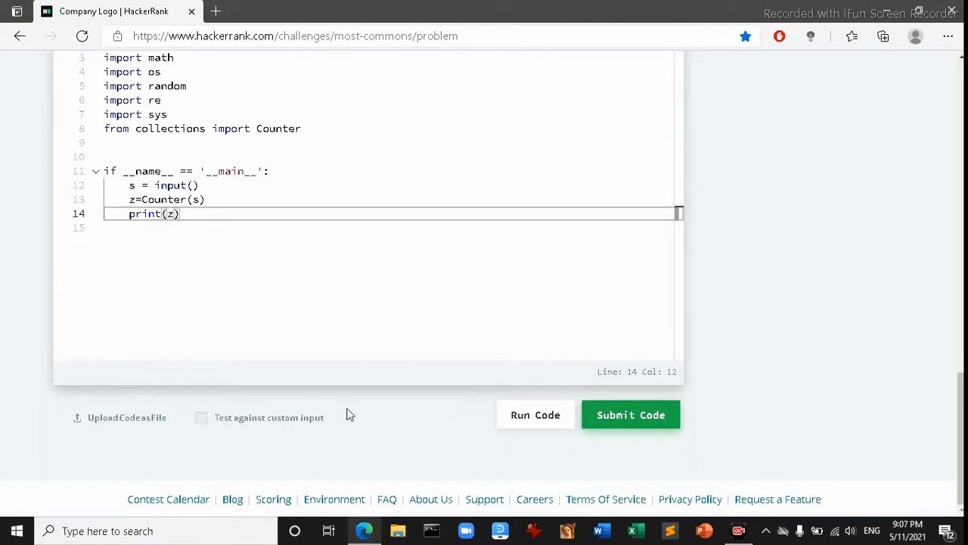
Run the code on custom input aabbaa, producing Counter({'a': 4, 'b': 2})
left_click(201, 417)
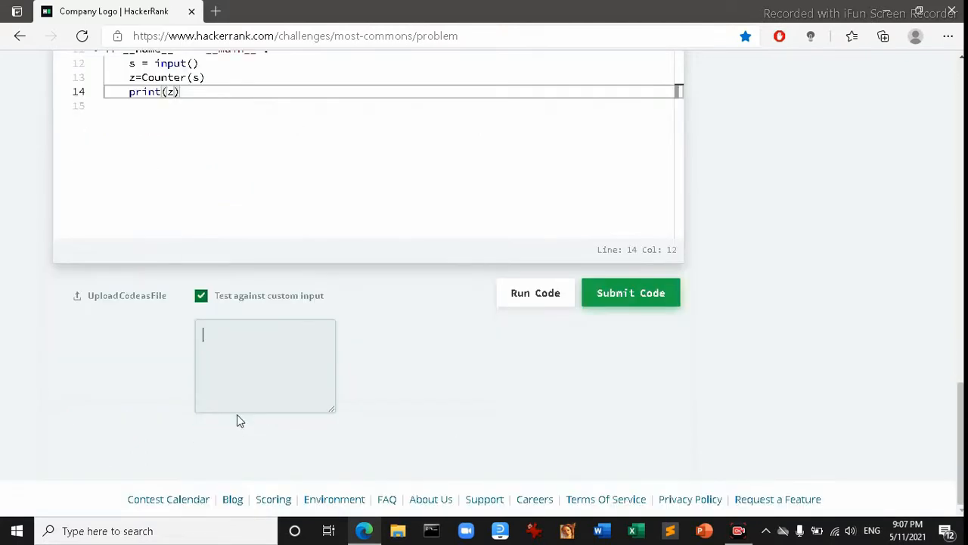
type("aabbaa")
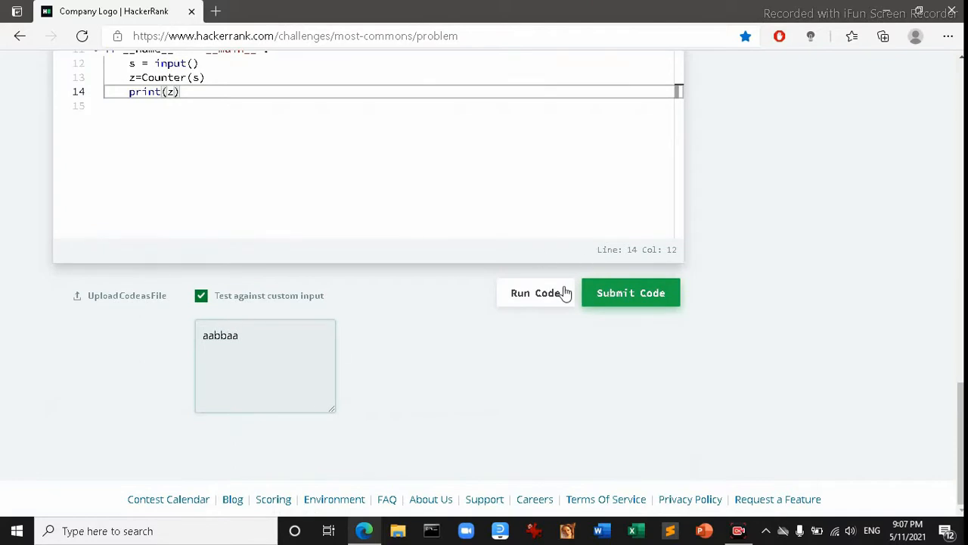
left_click(535, 293)
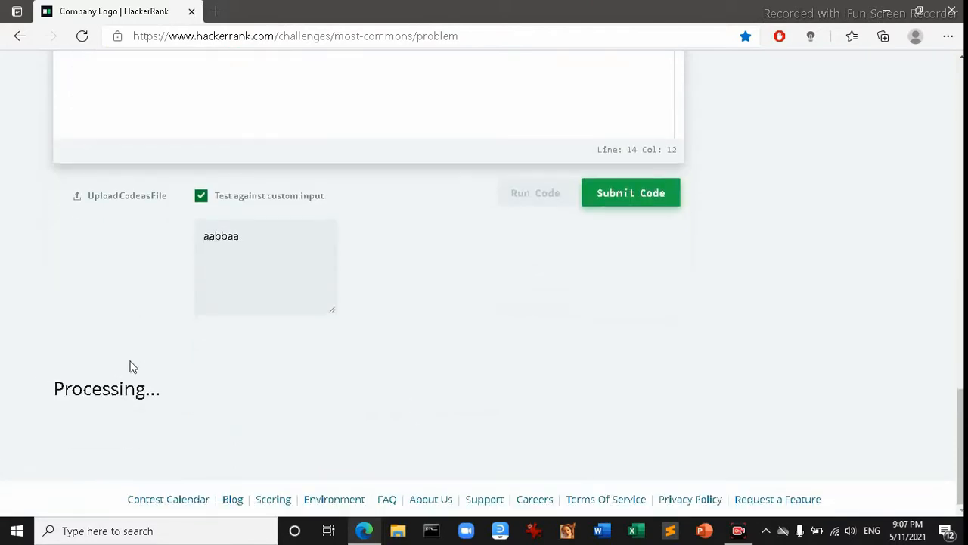
left_click(534, 193)
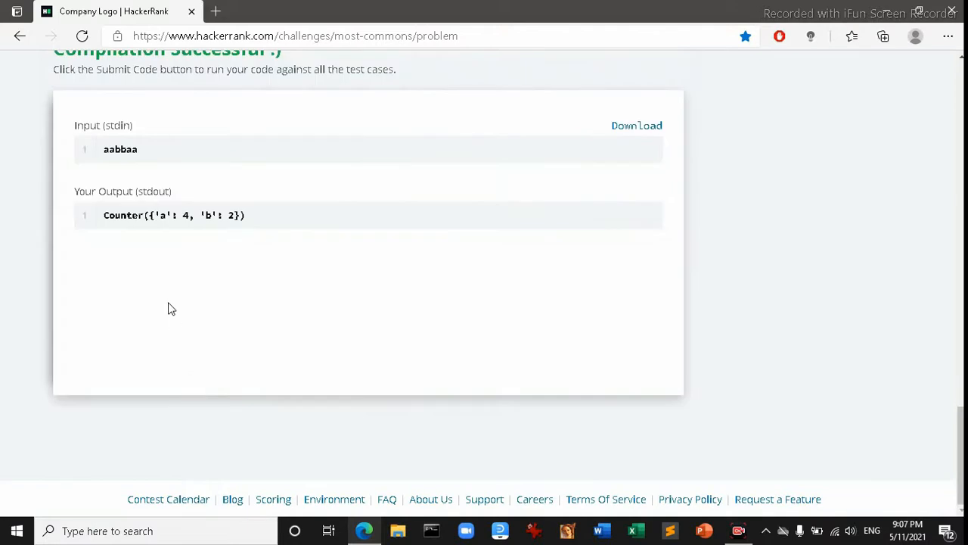
scroll("up", 3)
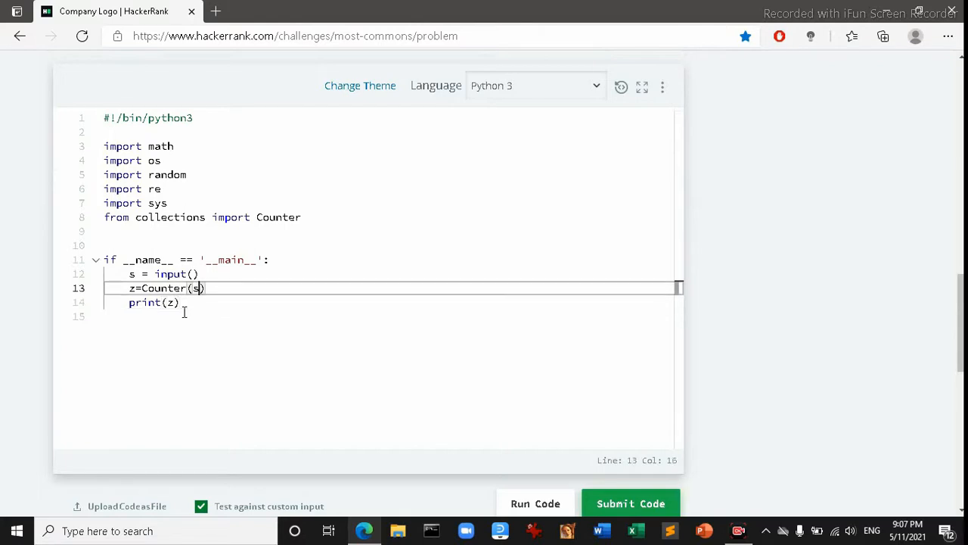
Append .most_common(3) to Counter(s) on line 13 and add a new line after print(z)
type(".")
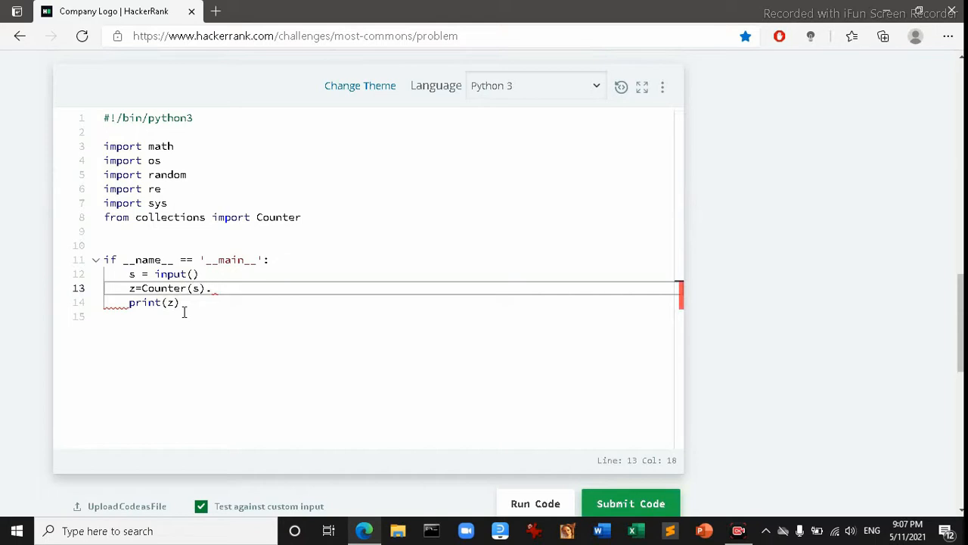
type("cu")
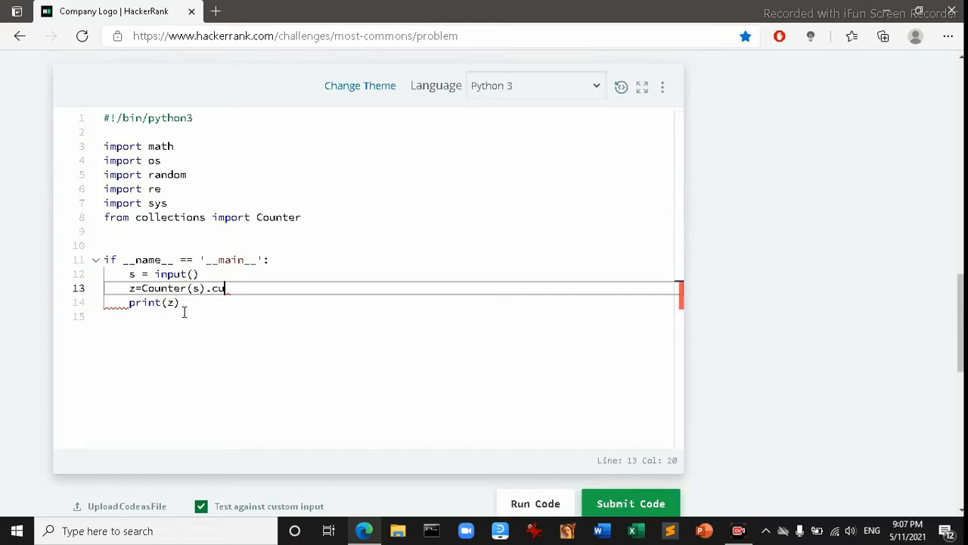
key("Backspace")
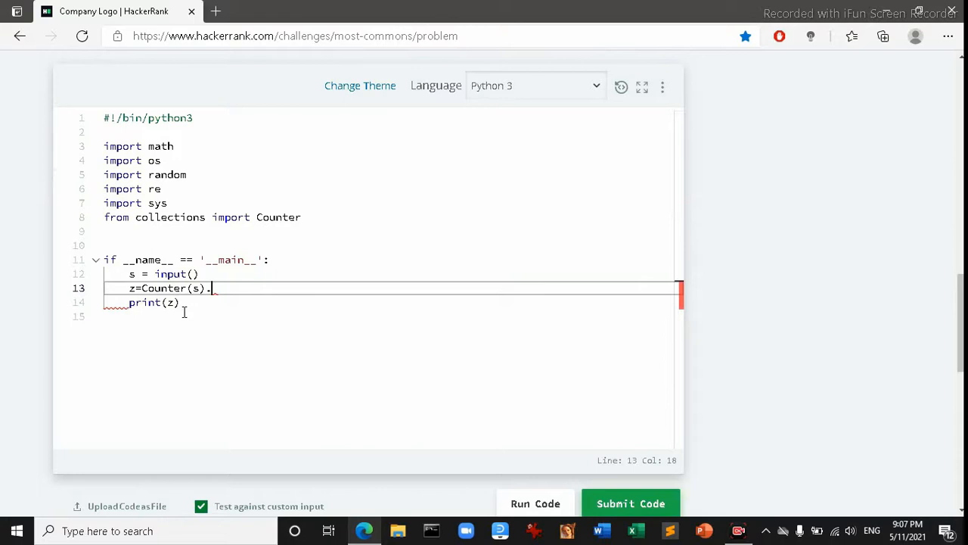
type("Co")
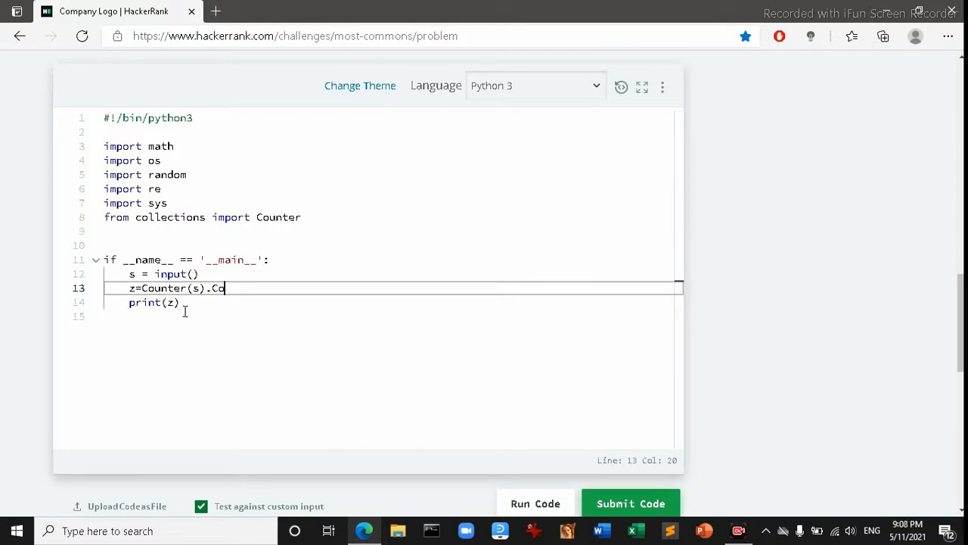
key("Backspace")
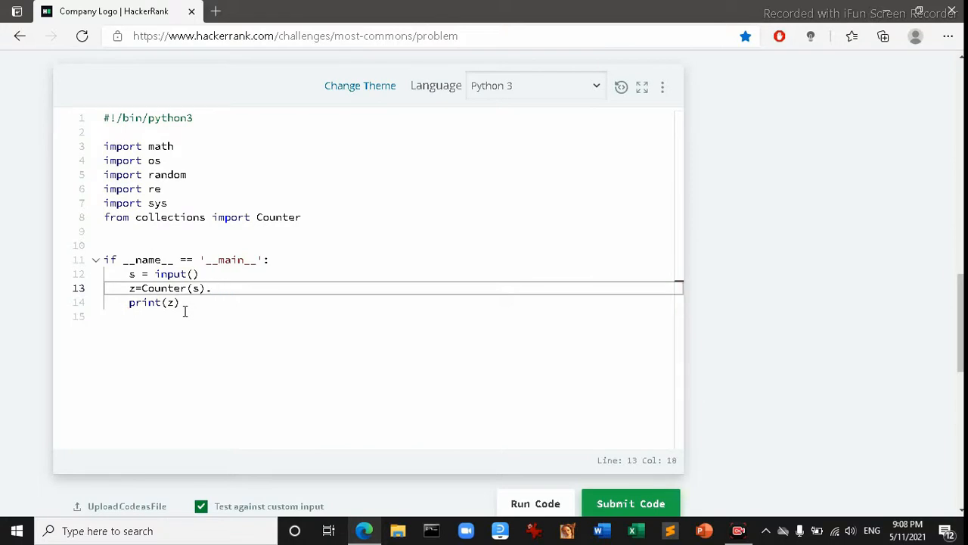
type("m")
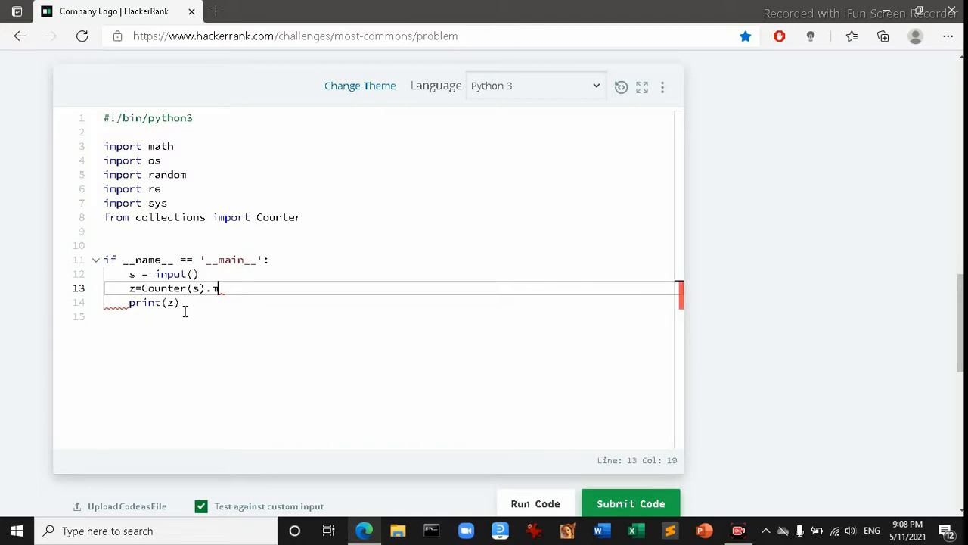
type("ost")
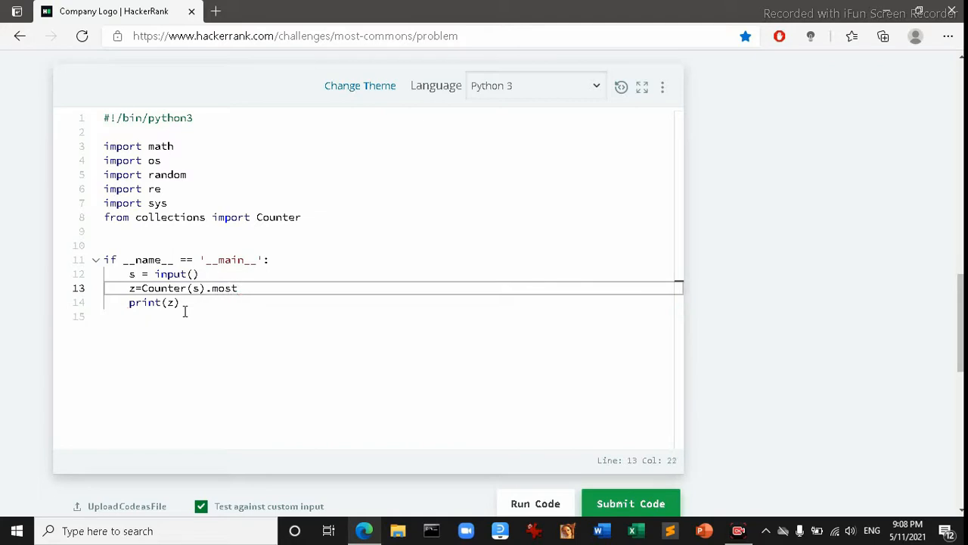
type("_")
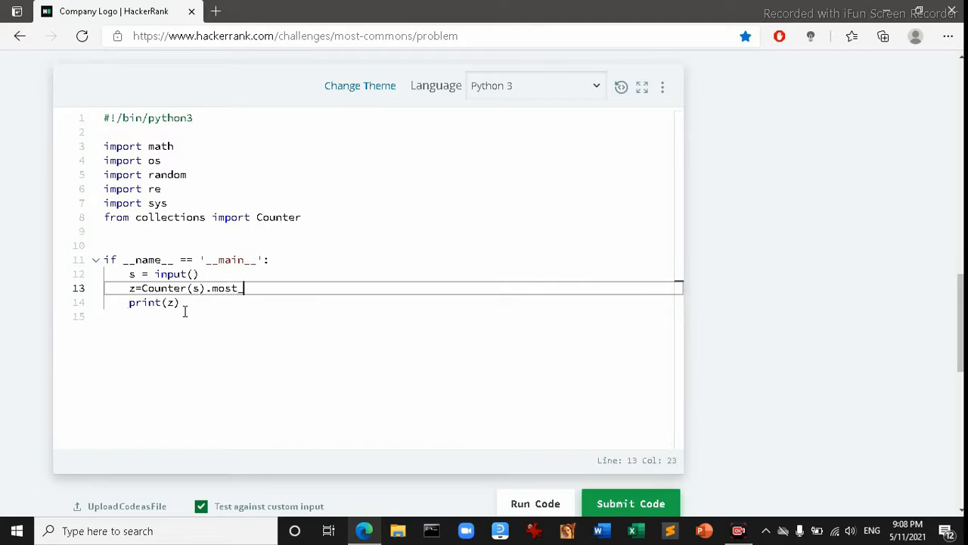
type("common")
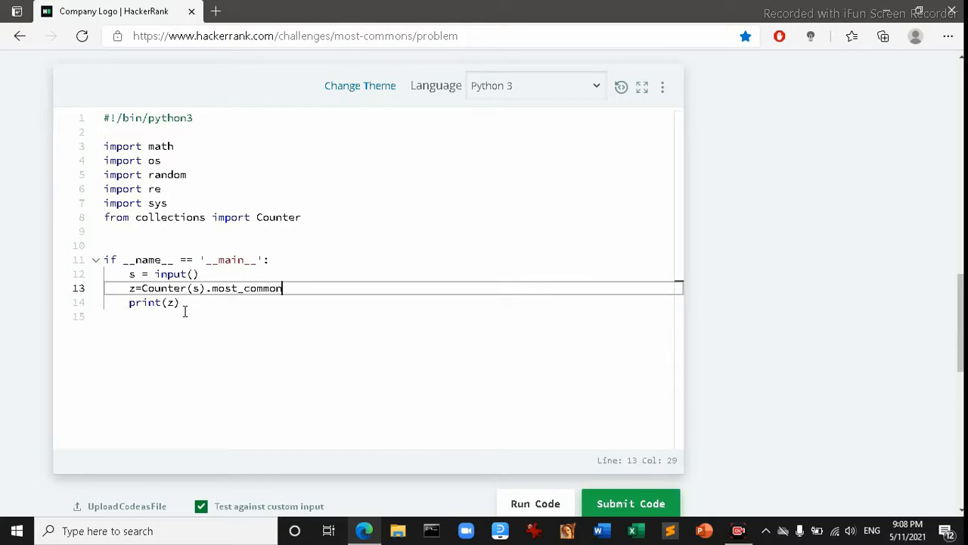
type("(3)")
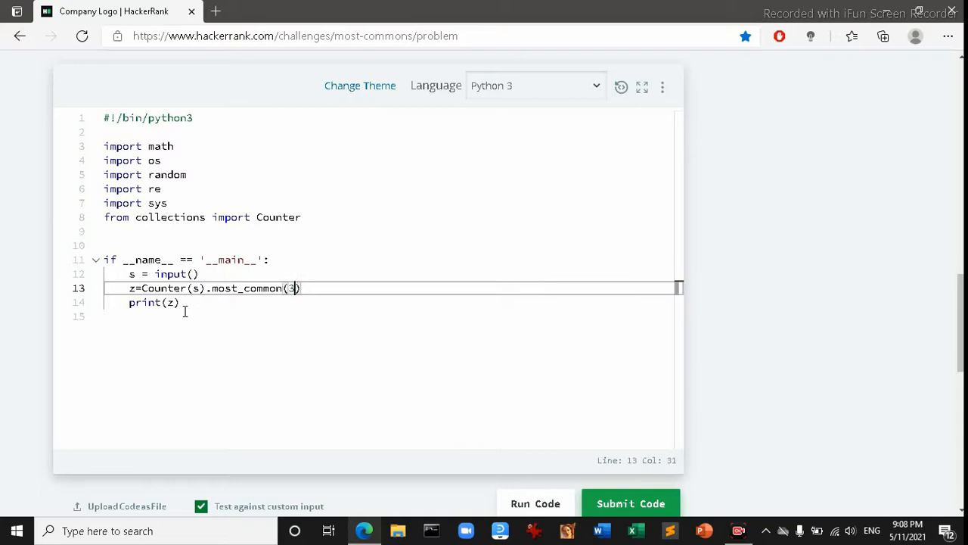
left_click(179, 302)
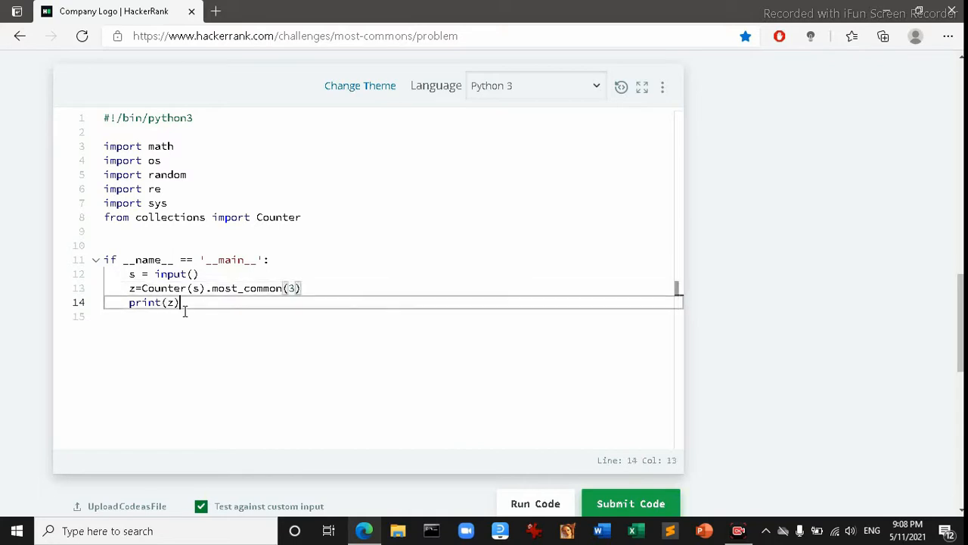
key("enter")
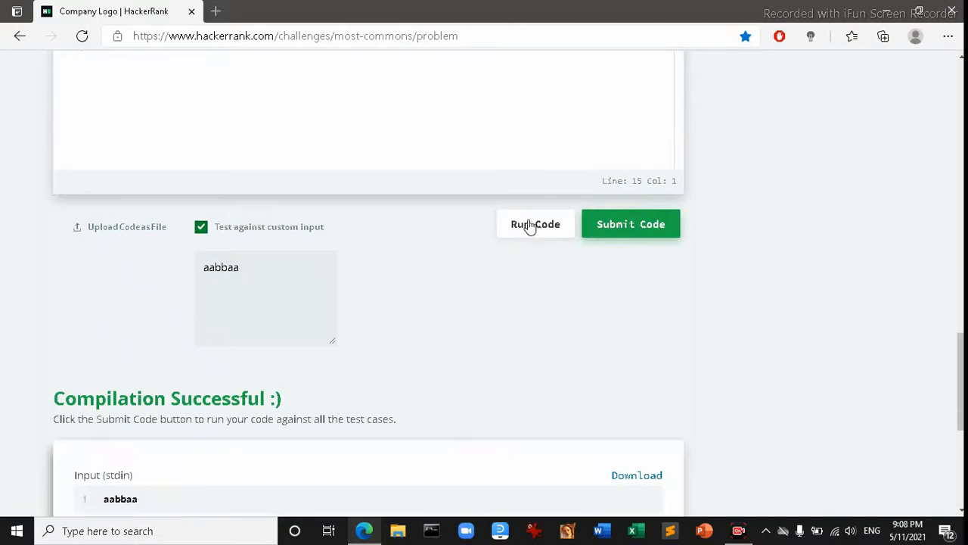
Rerun on aabbaa, getting the list [('a', 4), ('b', 2)]
left_click(630, 224)
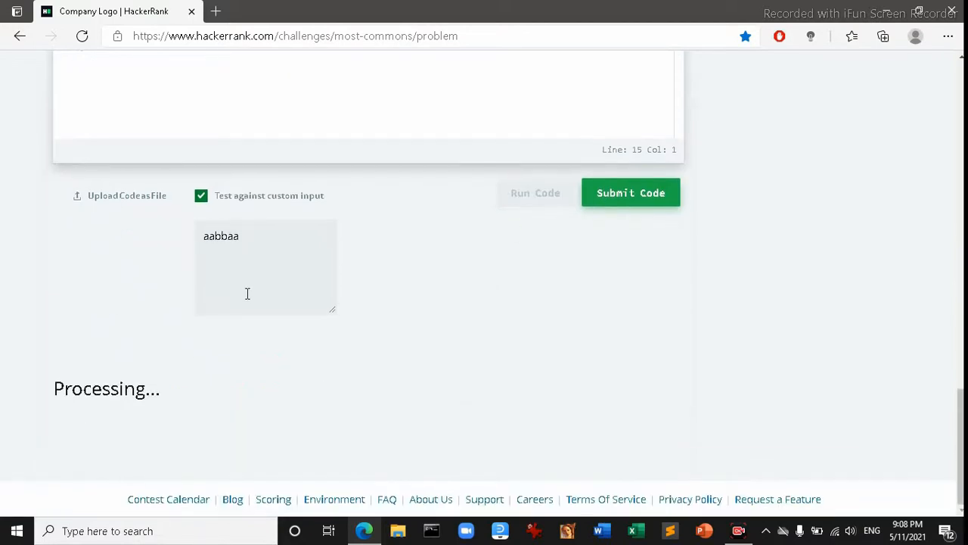
mouse_move(258, 389)
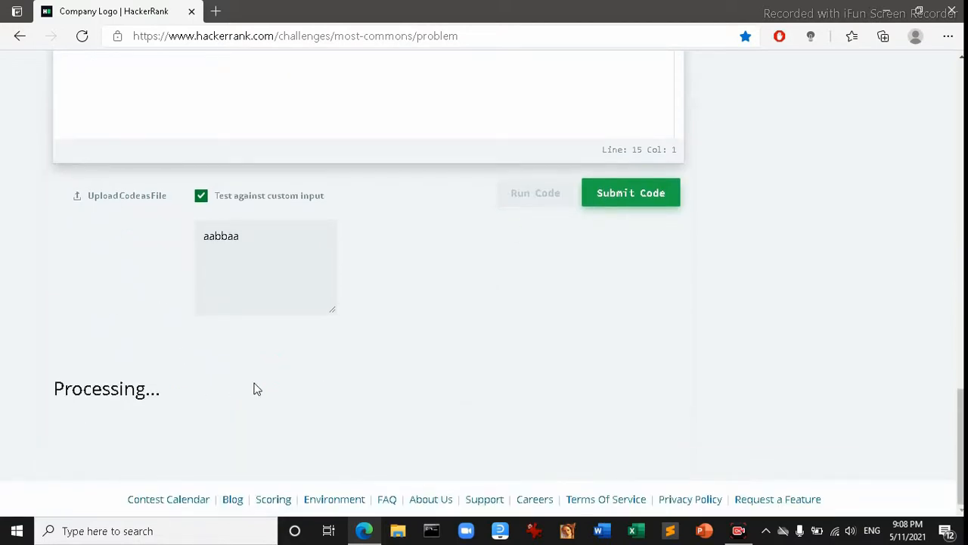
left_click(535, 193)
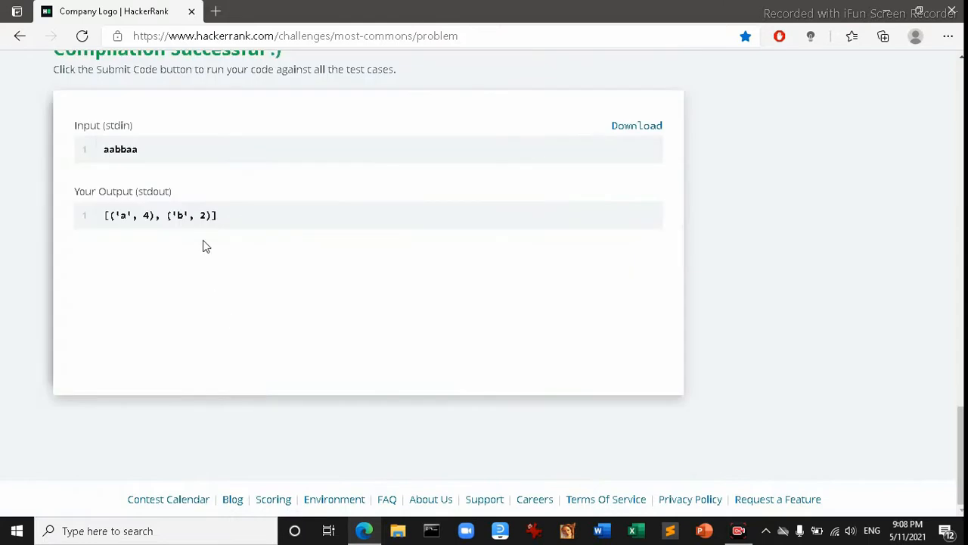
scroll("up", 3)
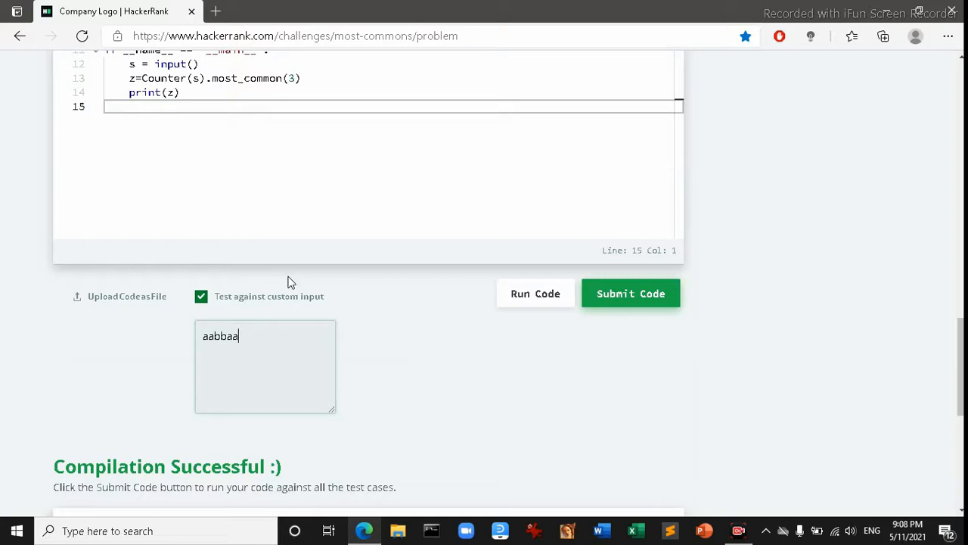
Extend the custom input to aabbaakrt and run the code against it
type("krt")
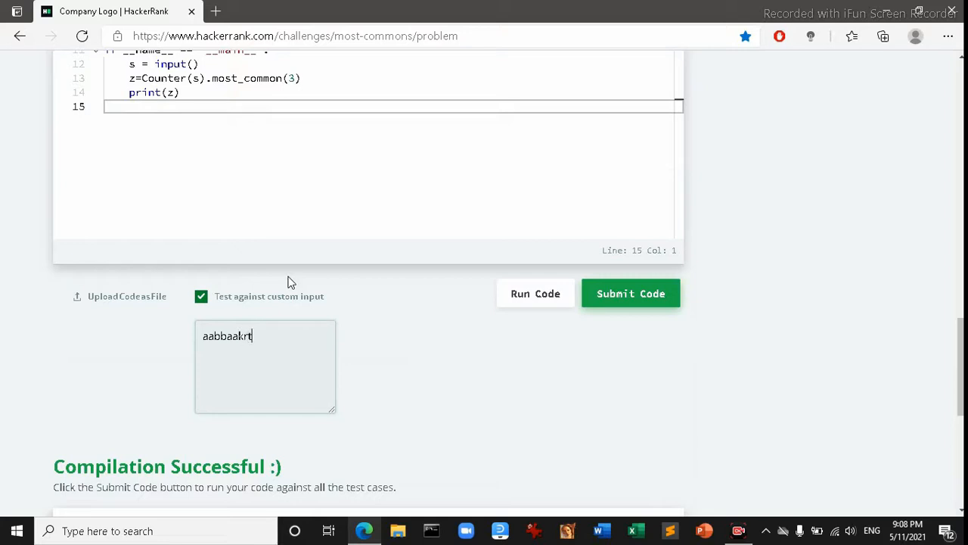
scroll("down", 3)
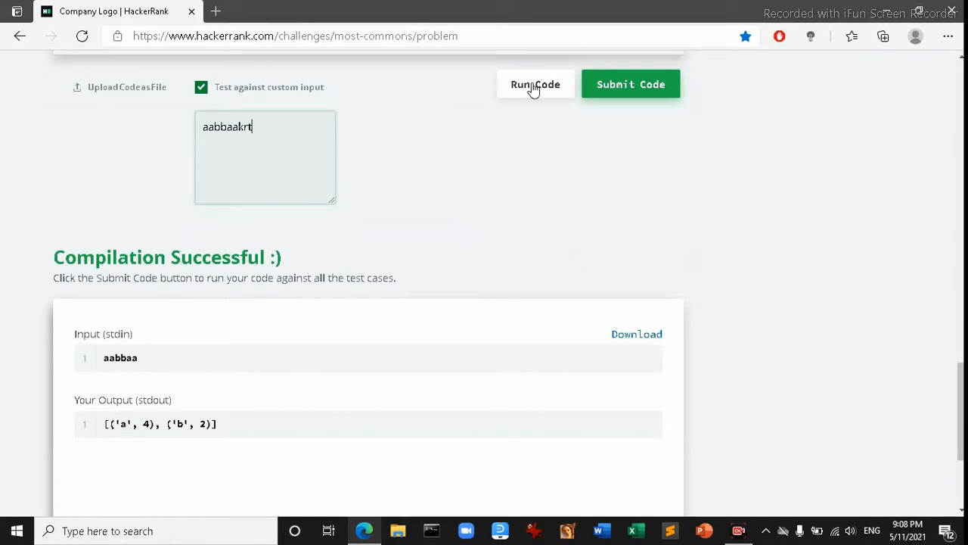
left_click(630, 84)
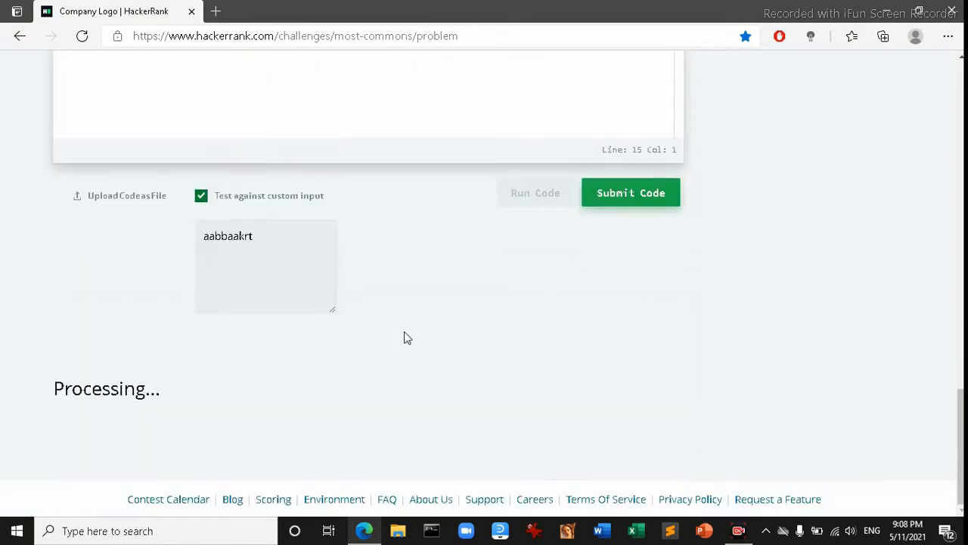
left_click(535, 192)
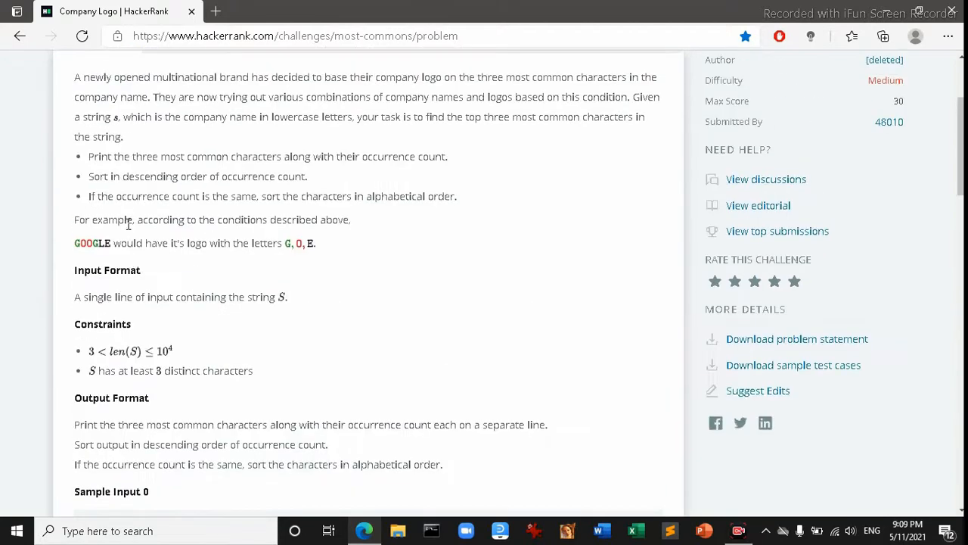
mouse_move(449, 191)
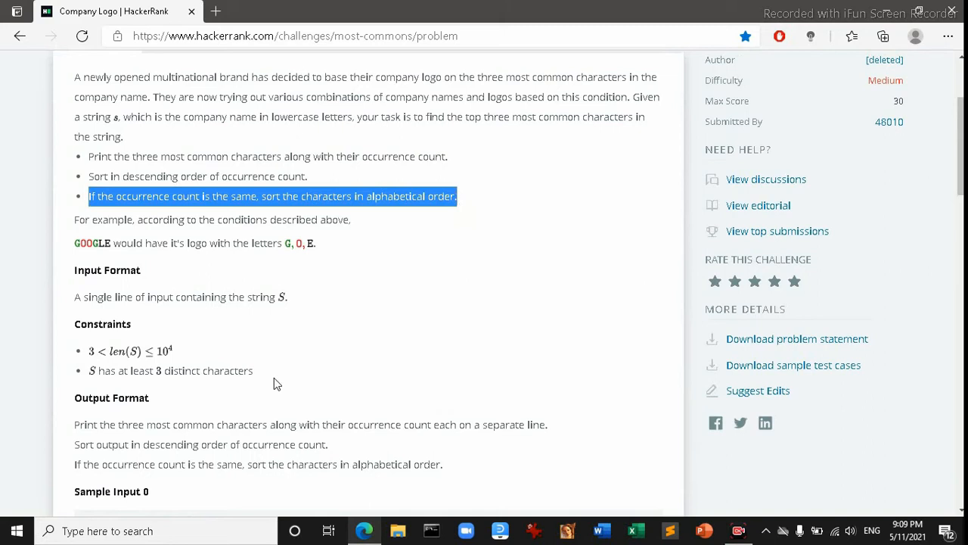
scroll("down", 3)
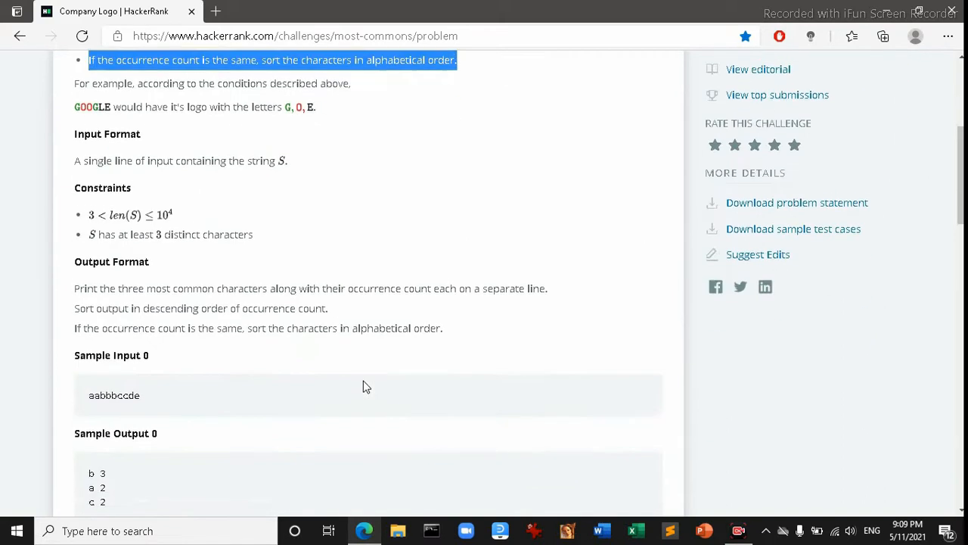
scroll("down", 3)
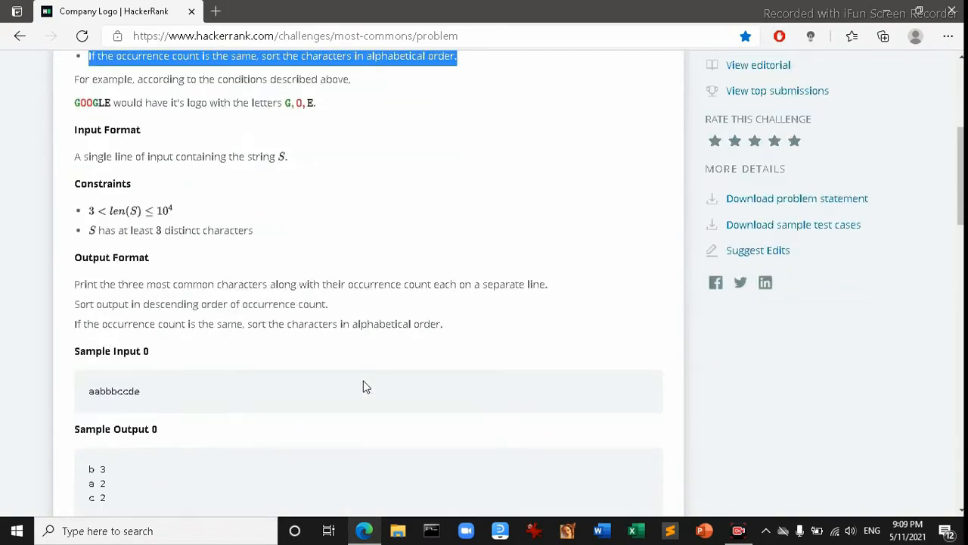
mouse_move(317, 393)
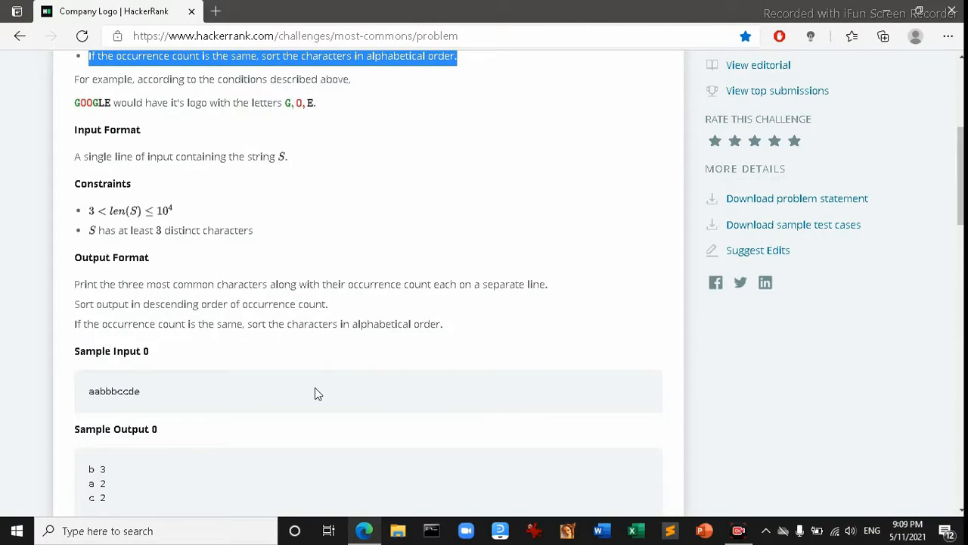
scroll("down", 3)
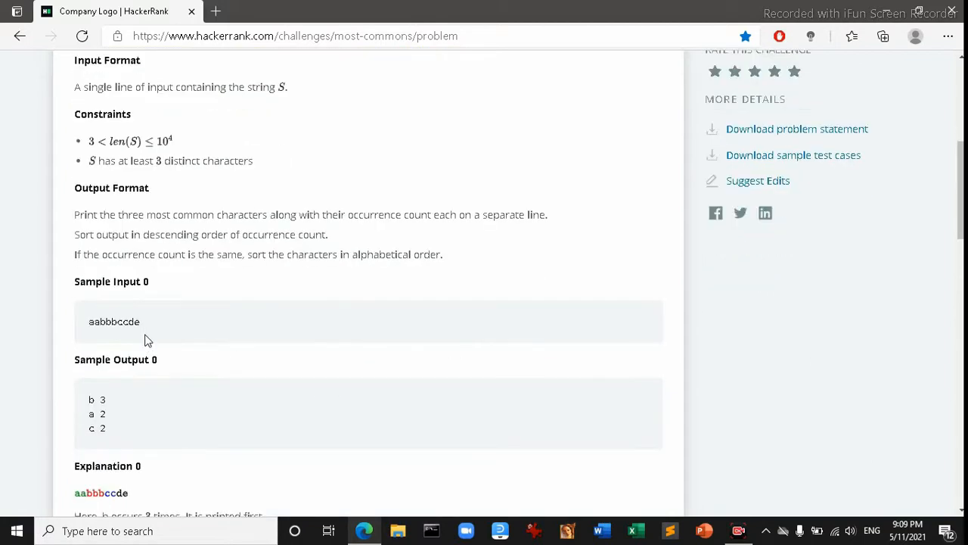
scroll("down", 3)
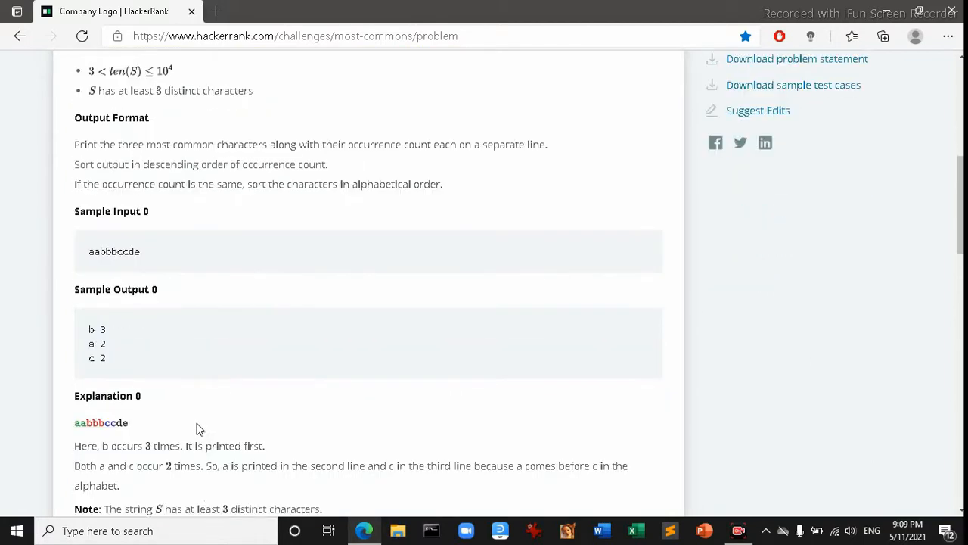
scroll("down", 3)
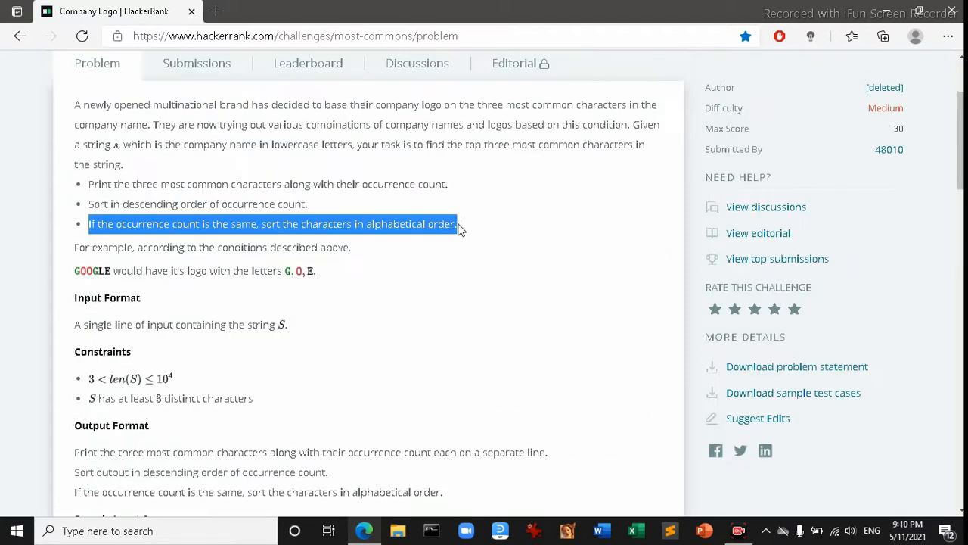
scroll("down", 3)
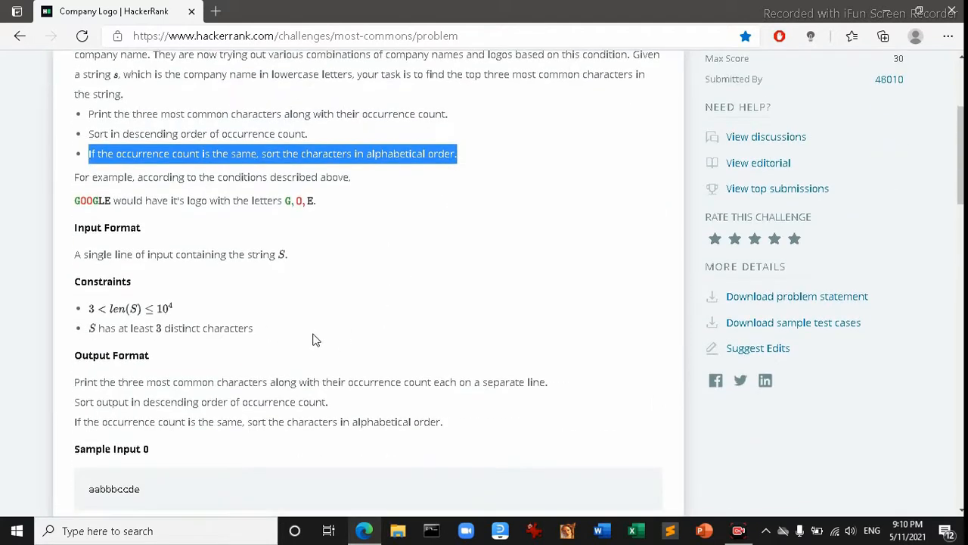
scroll("down", 3)
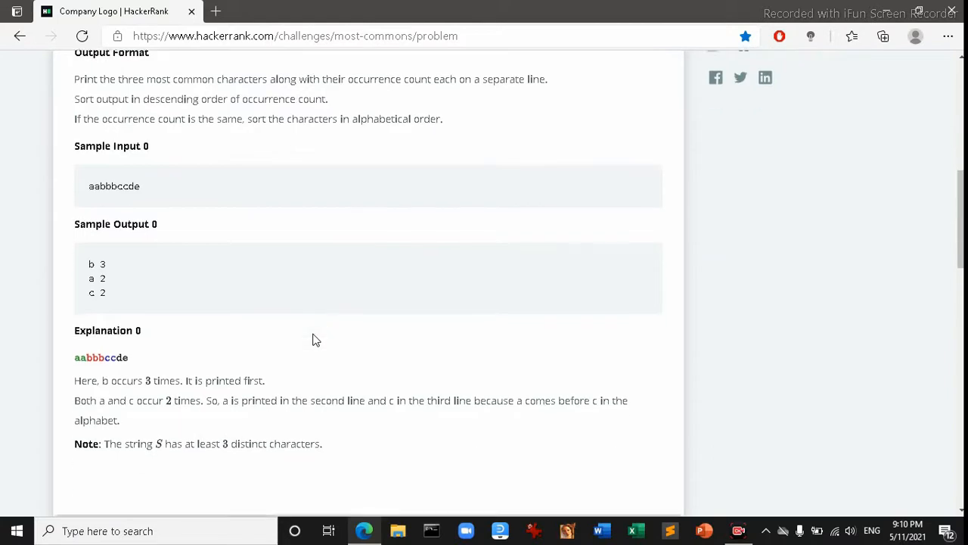
scroll("down", 3)
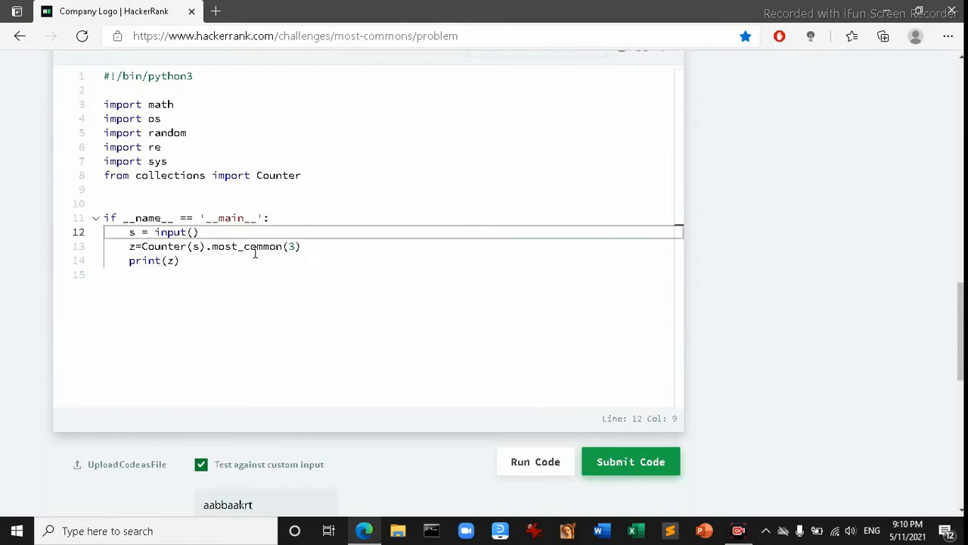
Change line 12 to s = sorted(input())
type("so")
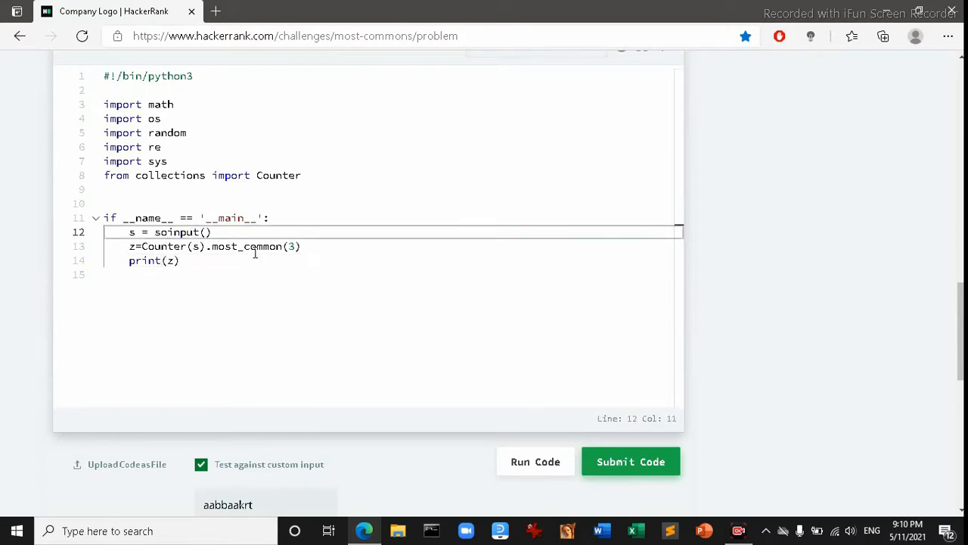
type("rt")
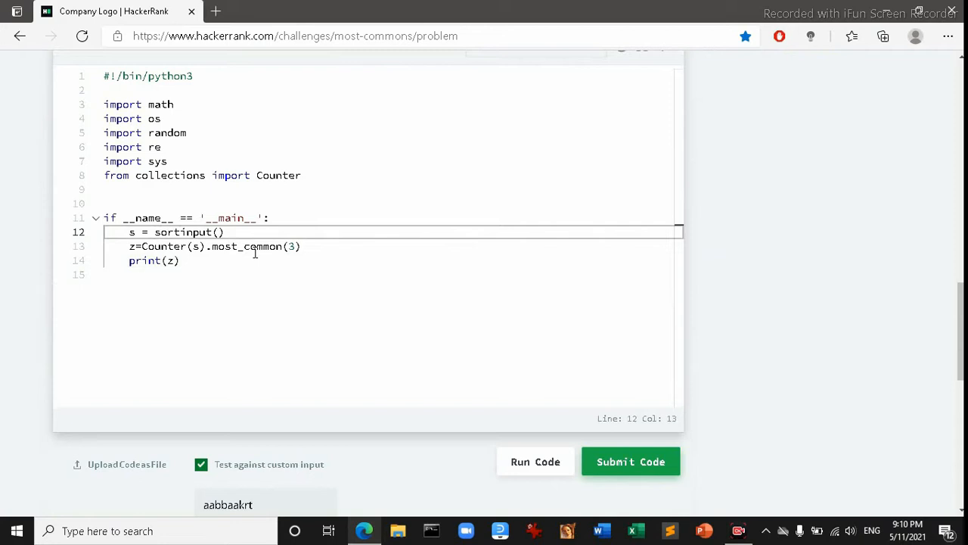
type("ed(")
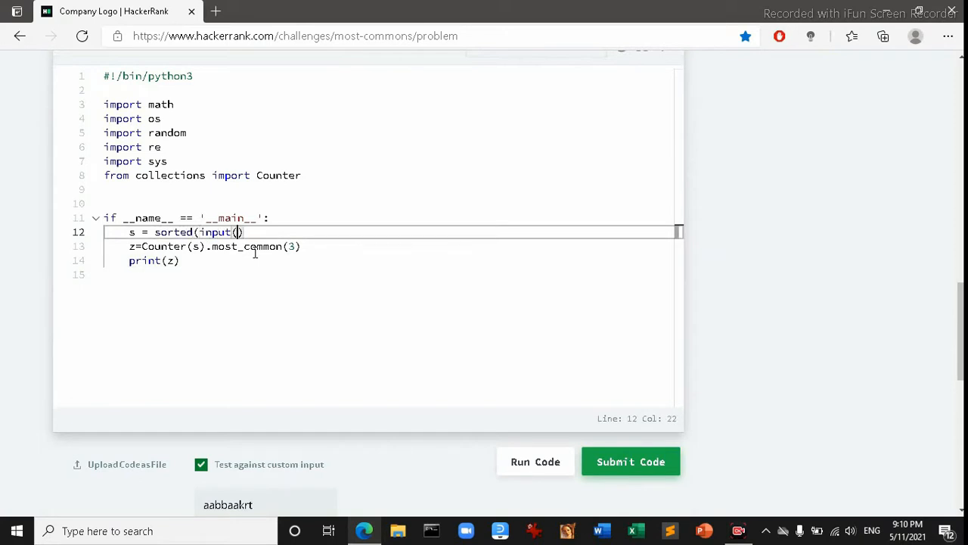
type(")")
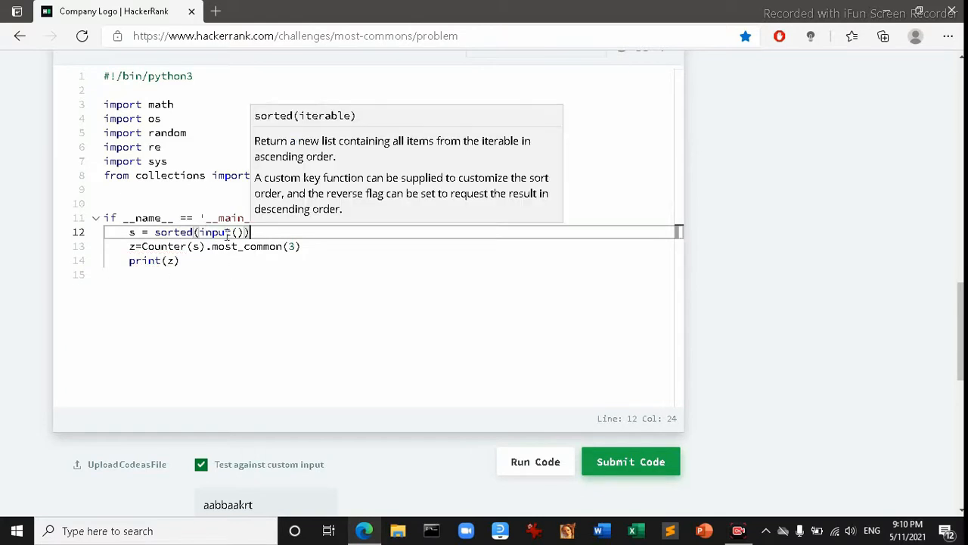
Run on aabbaakrt, yielding [('a', 4), ('b', 2), ('k', 1)]
left_click(534, 462)
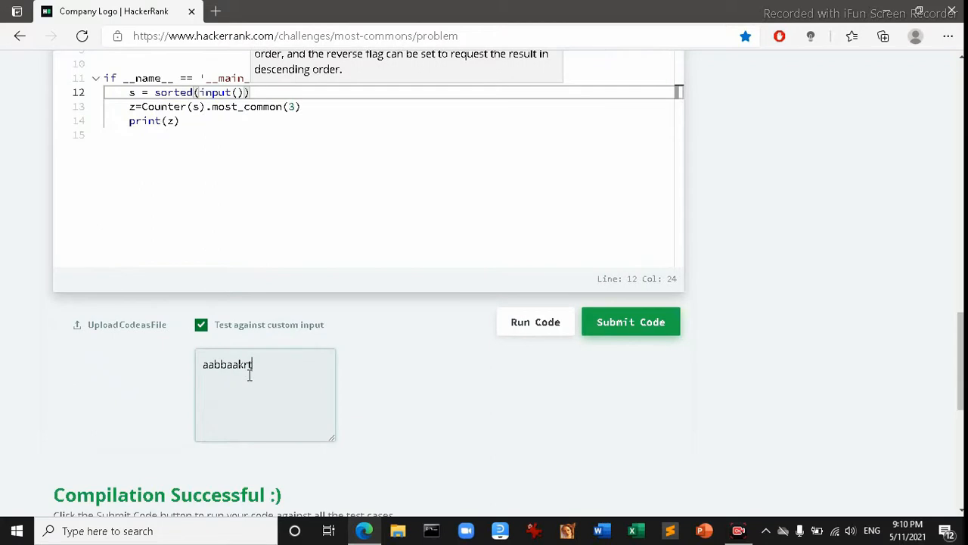
left_click(535, 183)
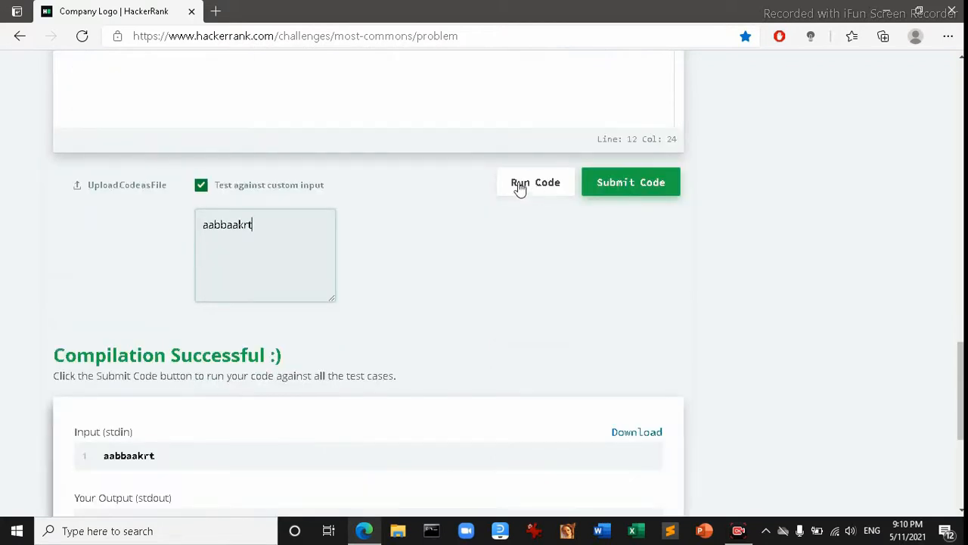
left_click(631, 182)
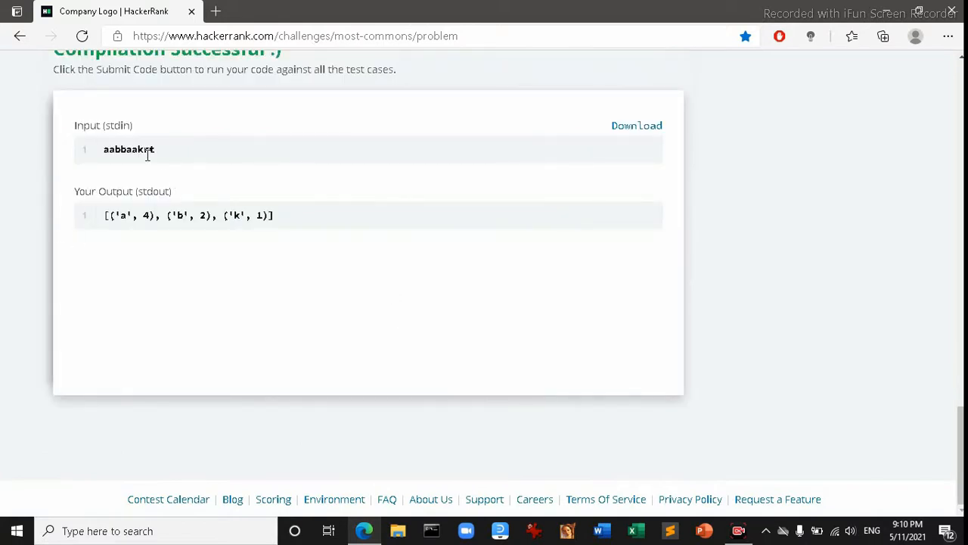
double_click(236, 215)
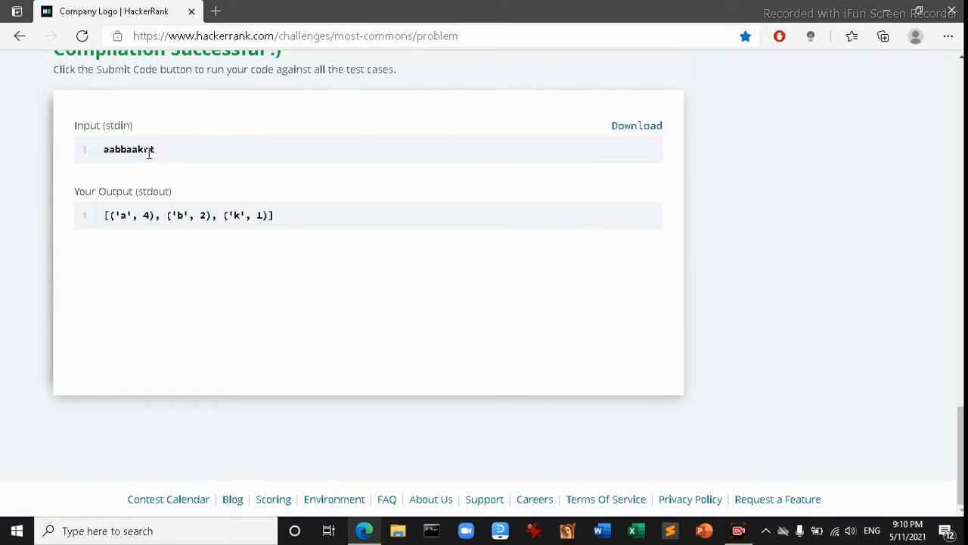
double_click(145, 149)
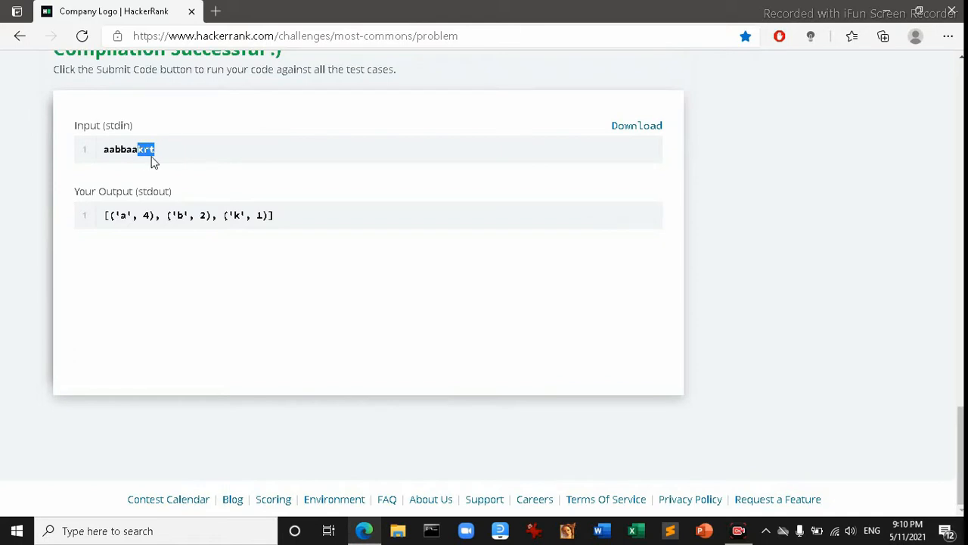
mouse_move(278, 227)
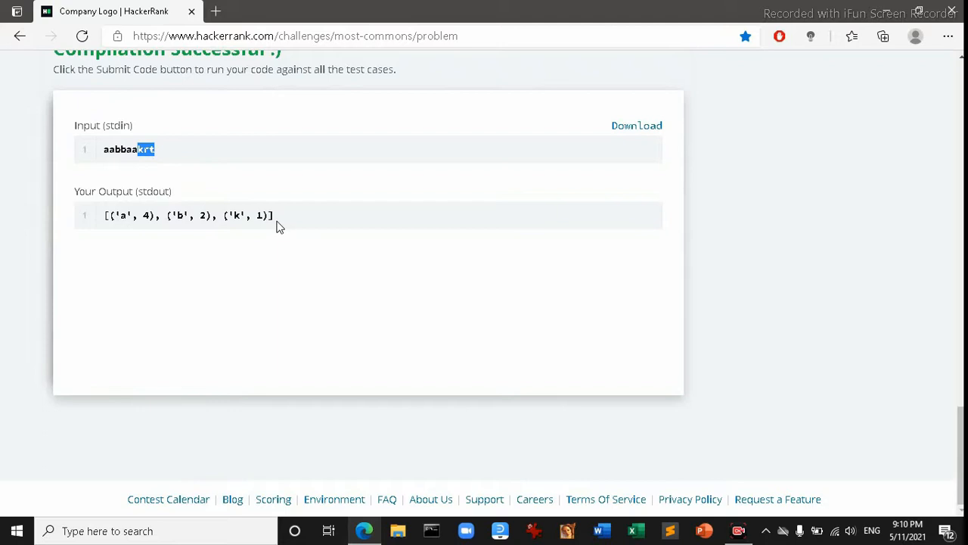
mouse_move(145, 170)
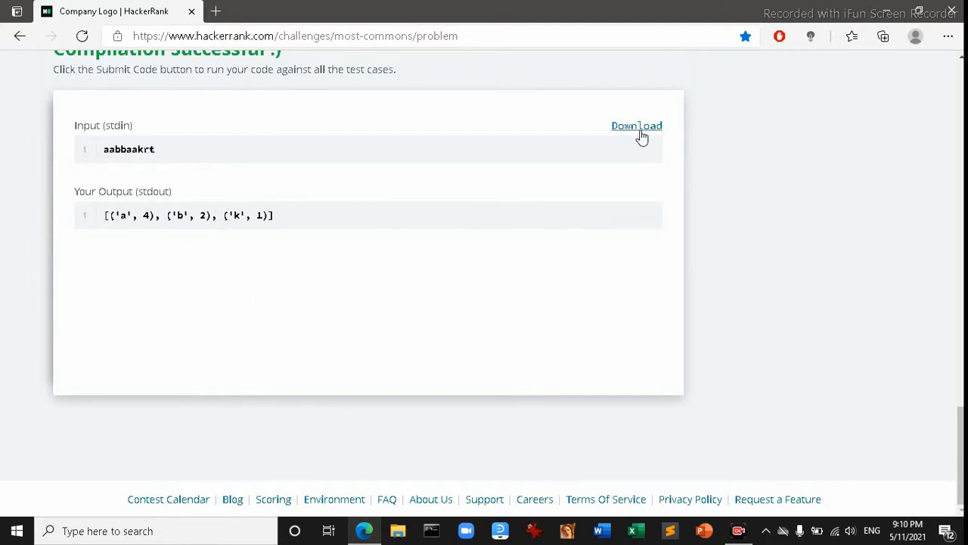
mouse_move(337, 237)
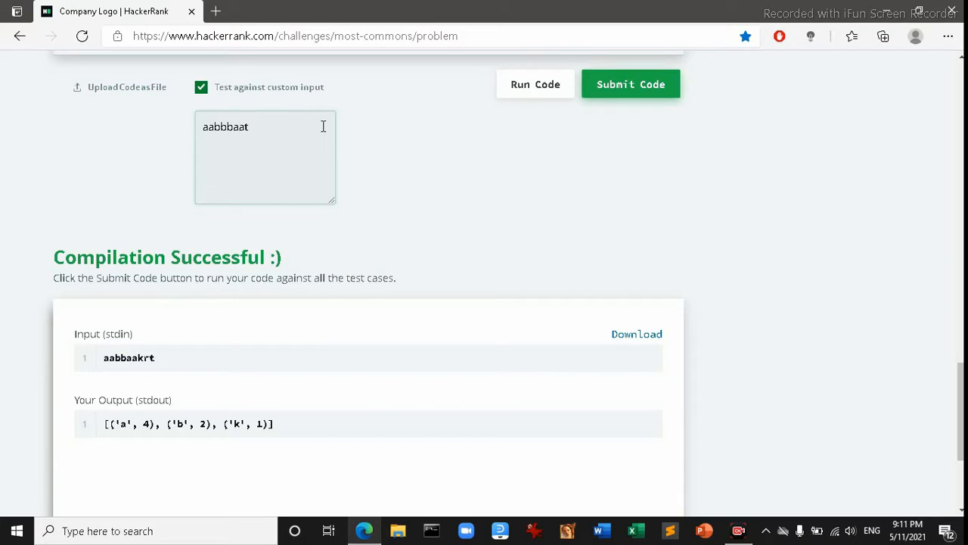
Change the custom input to aabbbaaggg and run, getting [('a', 4), ('b', 3), ('g', 3)]
key("Backspace")
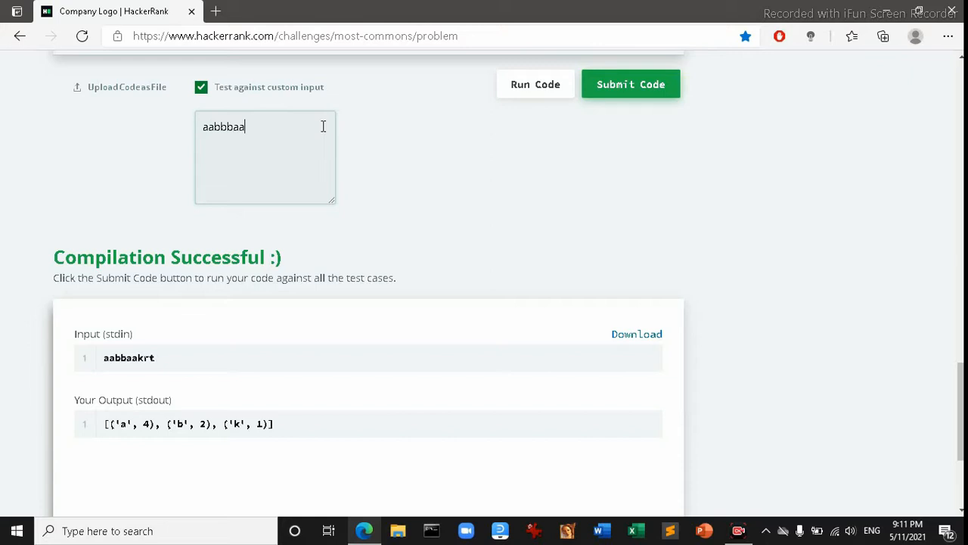
type("ggg")
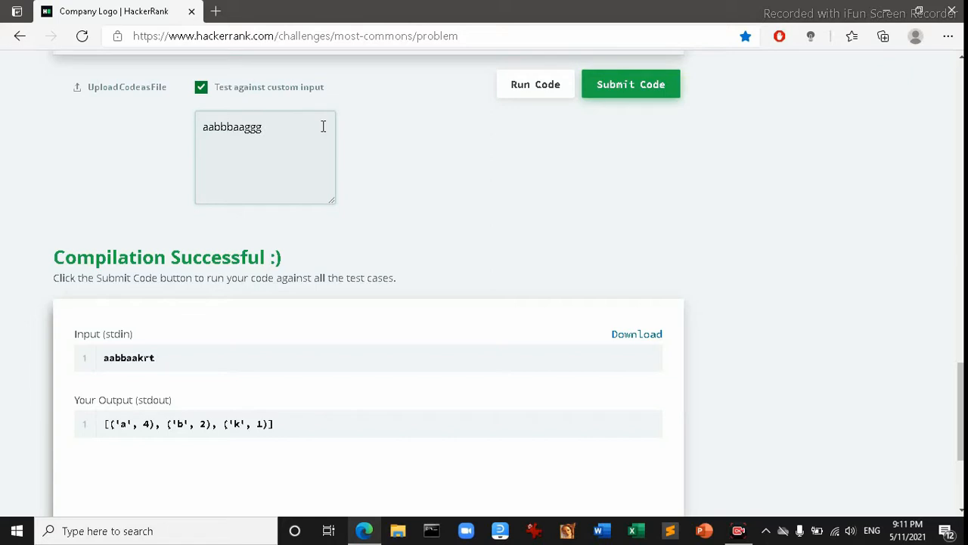
left_click(631, 84)
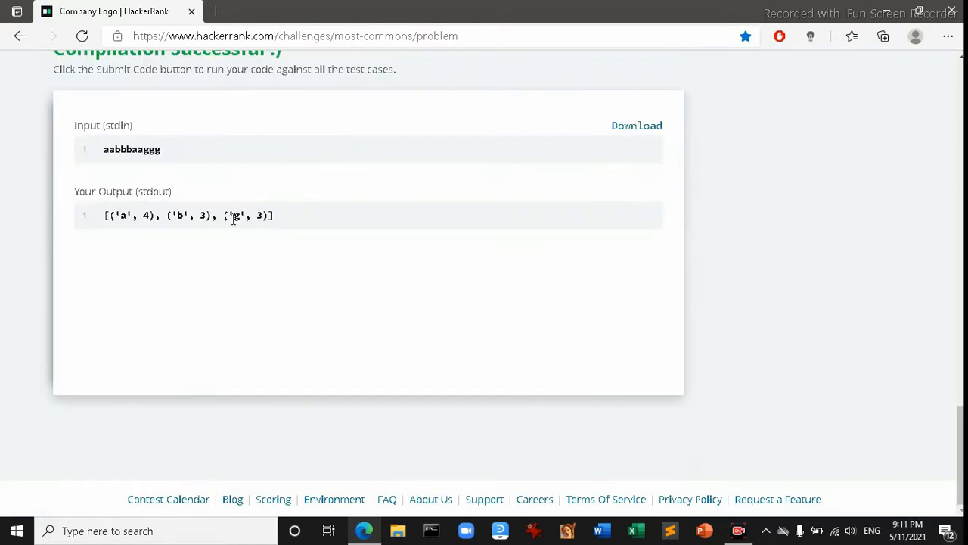
double_click(235, 215)
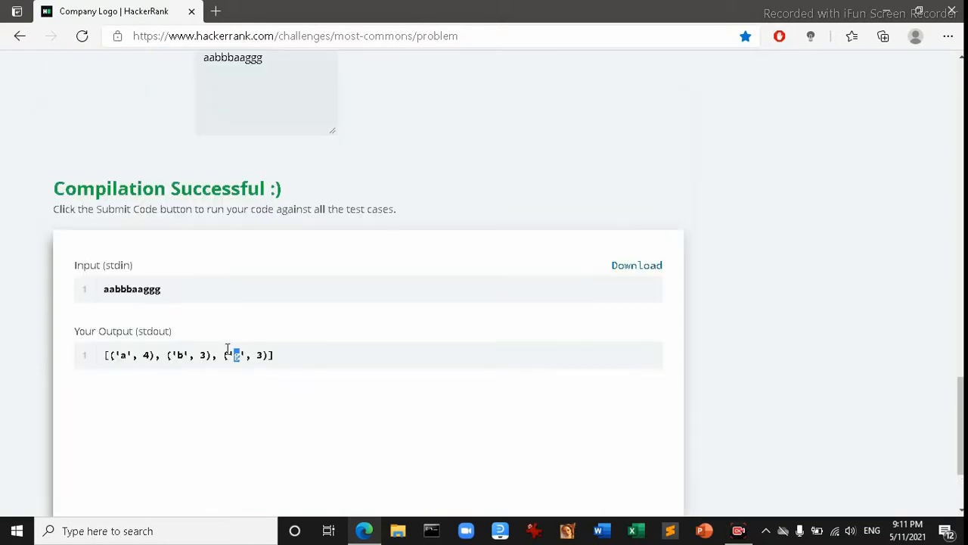
scroll("down", 3)
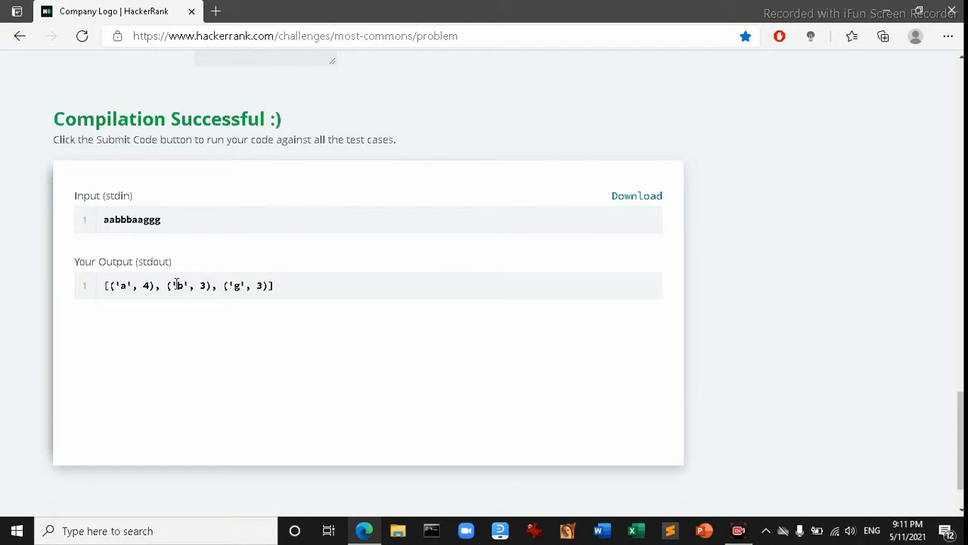
double_click(261, 285)
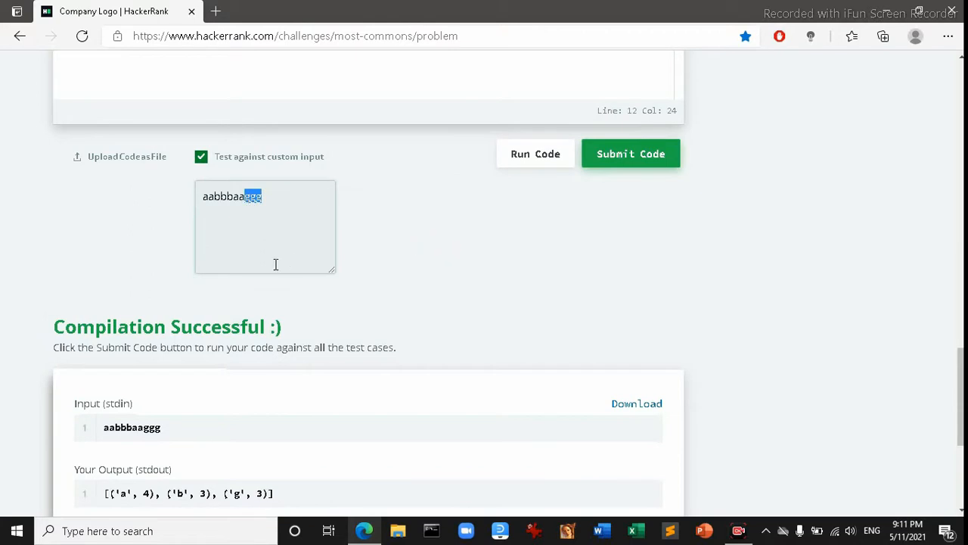
Move ggg to the front for input gggaabbbaa and rerun, confirming identical output
key("Backspace")
type("ggg")
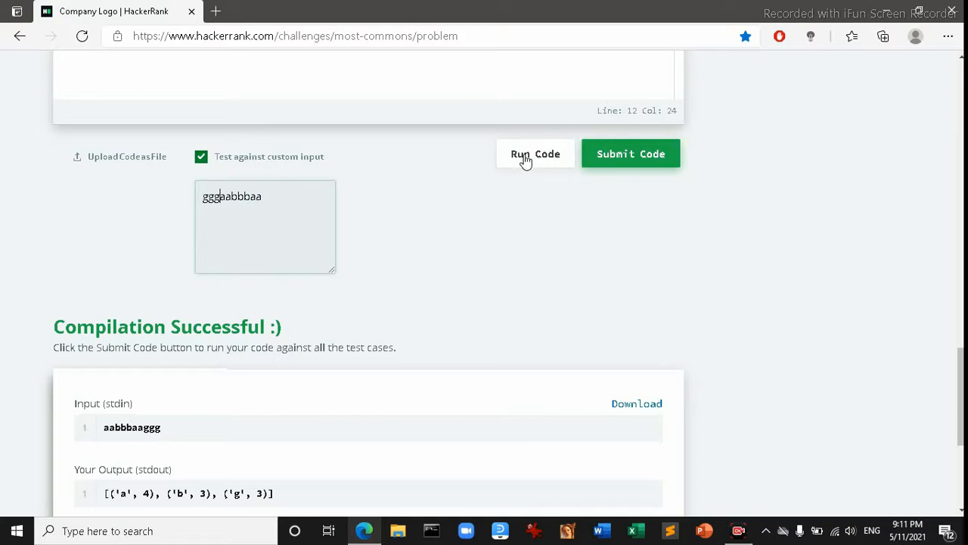
left_click(631, 153)
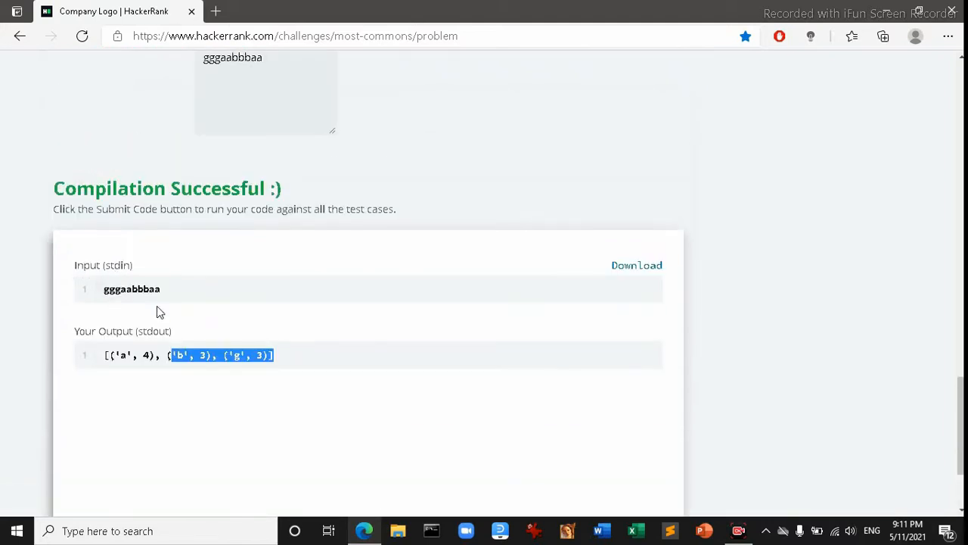
mouse_move(293, 309)
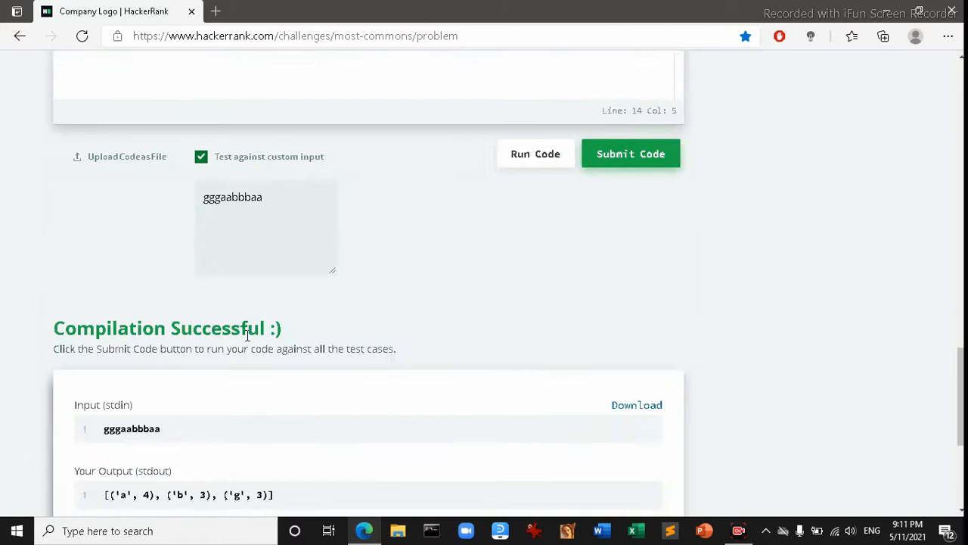
scroll("down", 3)
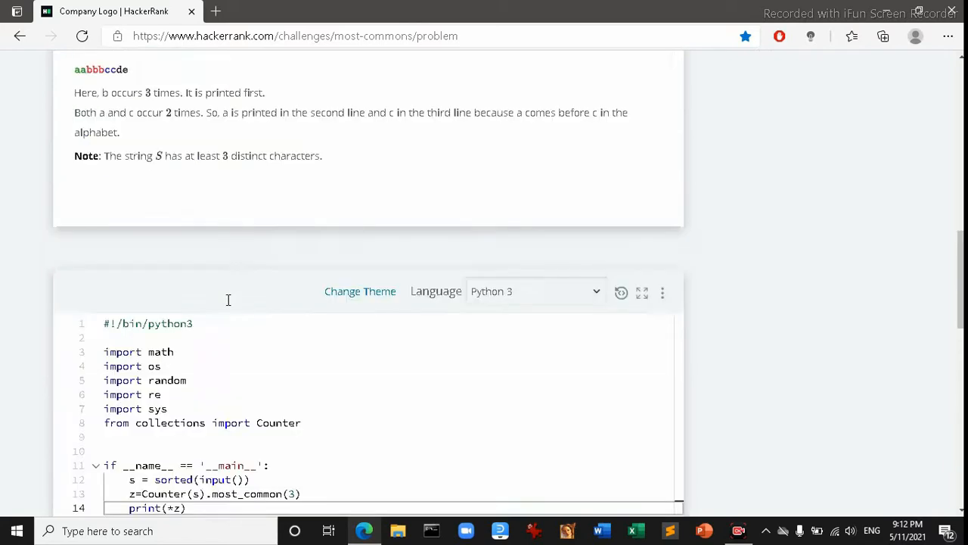
left_click(535, 113)
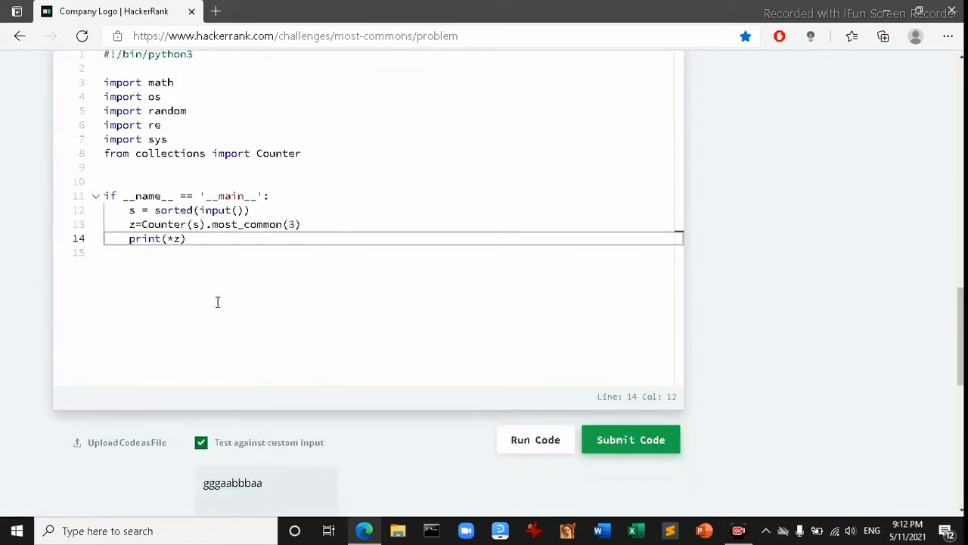
left_click(535, 439)
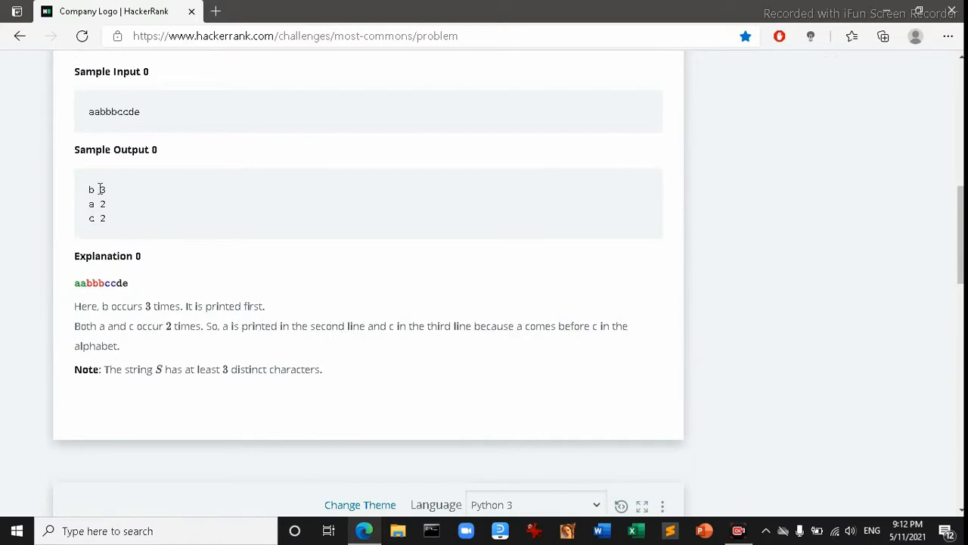
double_click(96, 189)
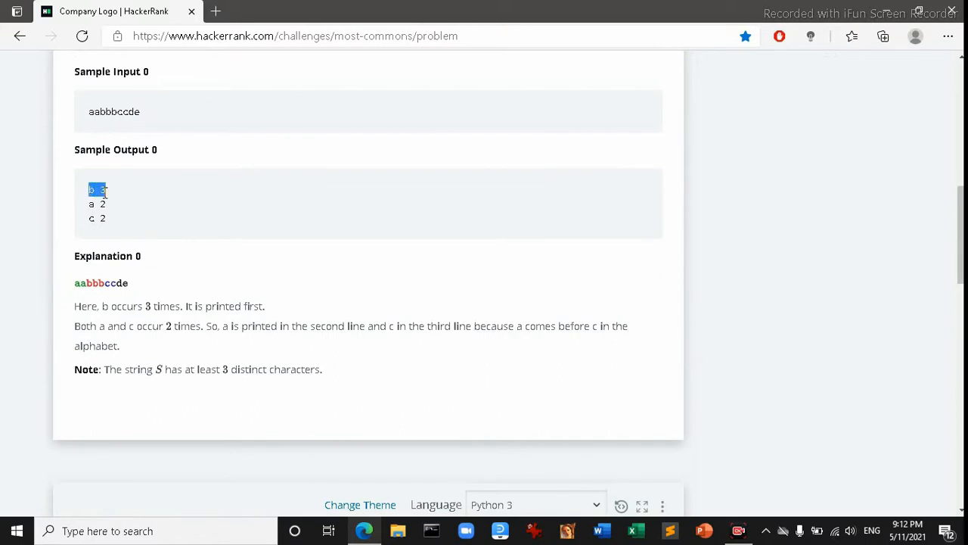
scroll("down", 3)
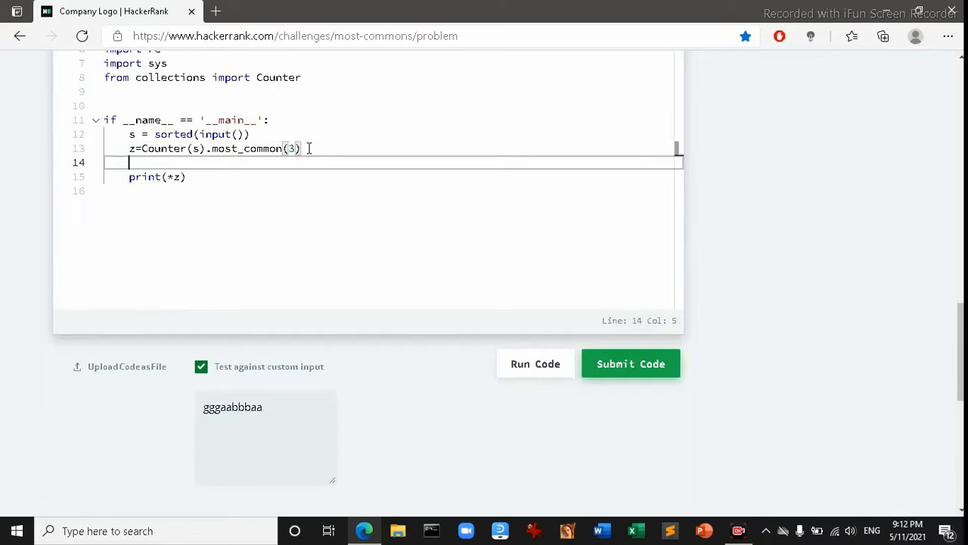
Write 'for x in z:' on the line above print(*z)
type("pr")
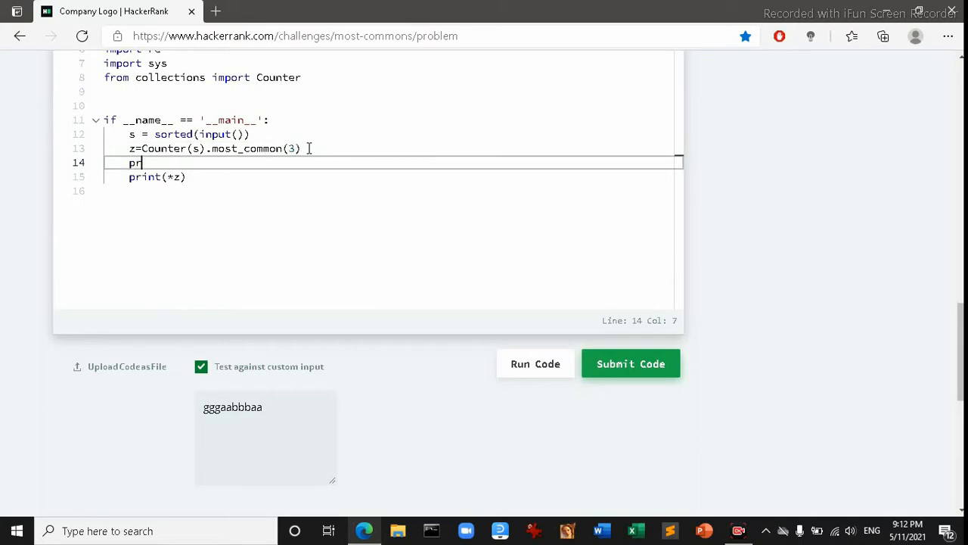
key("Backspace")
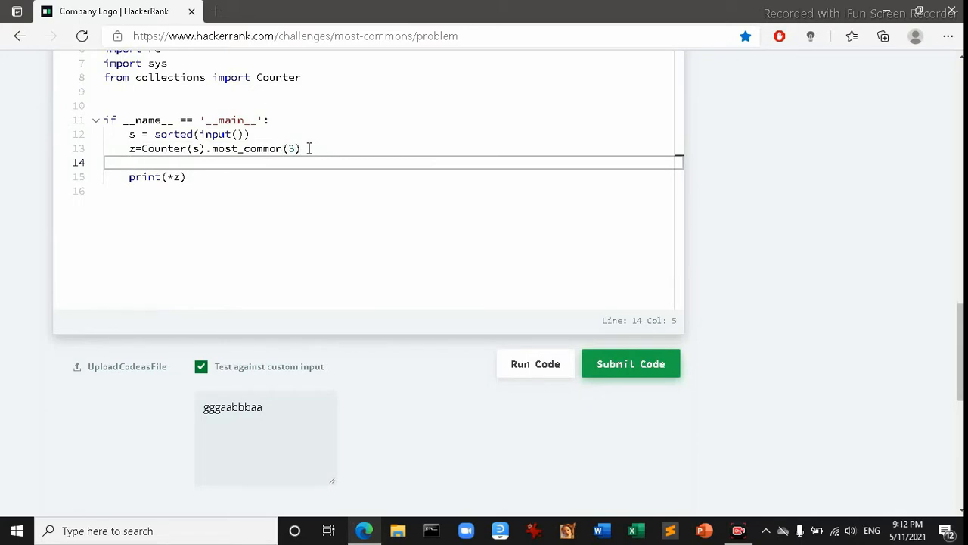
type("for")
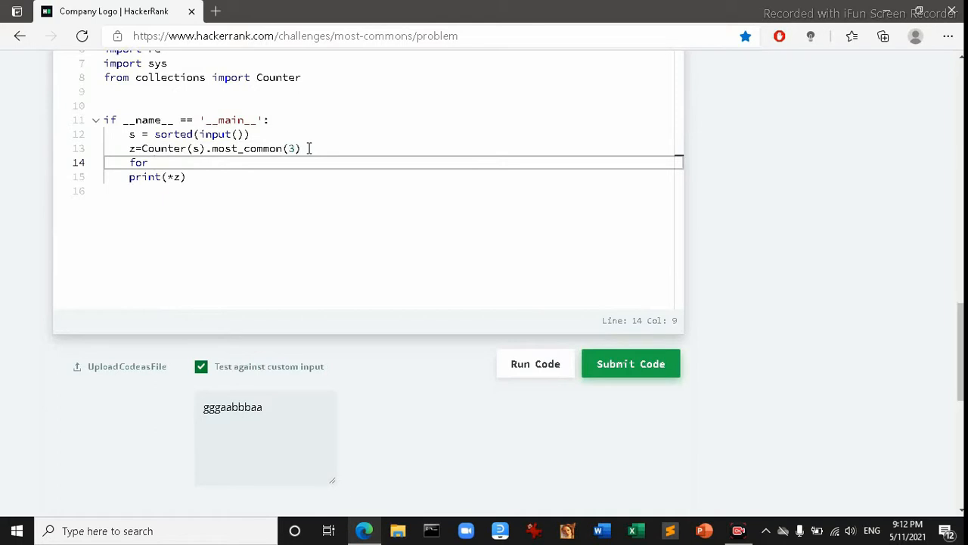
type("x i")
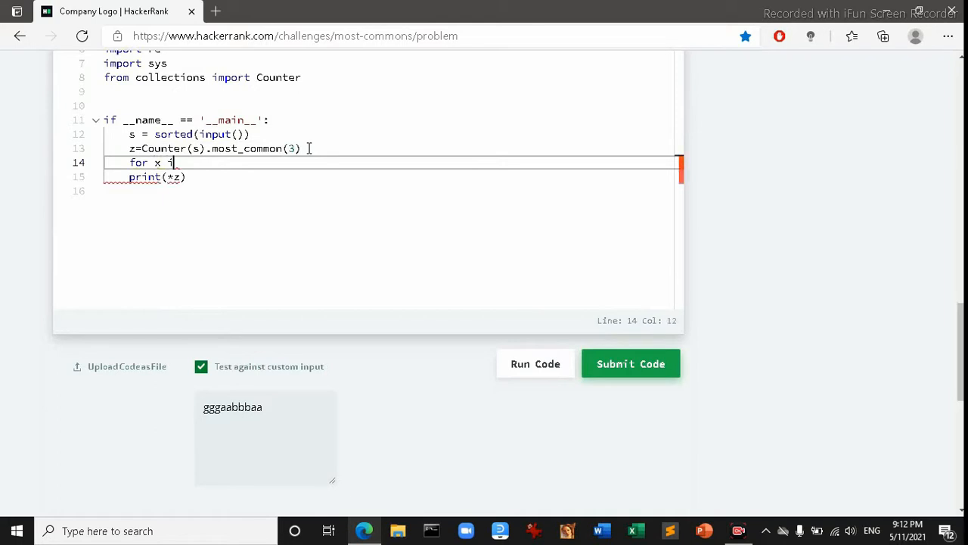
type("n z:")
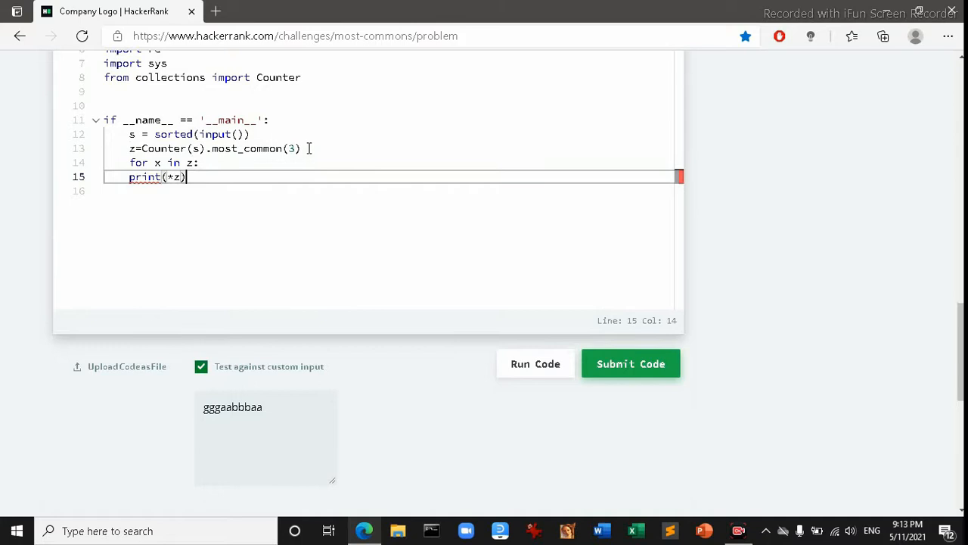
Indent print(*z) inside the loop and run, printing all three pairs on three lines
left_click(132, 177)
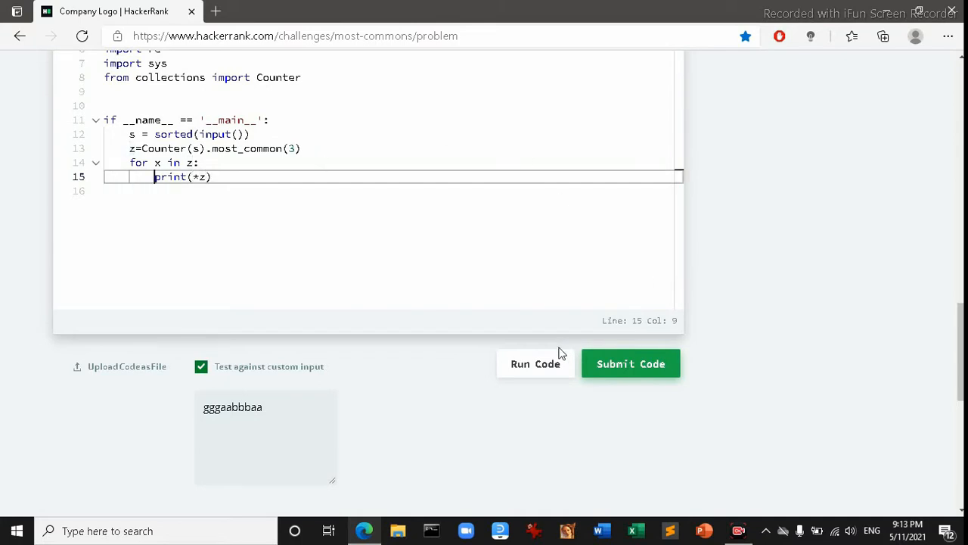
left_click(630, 363)
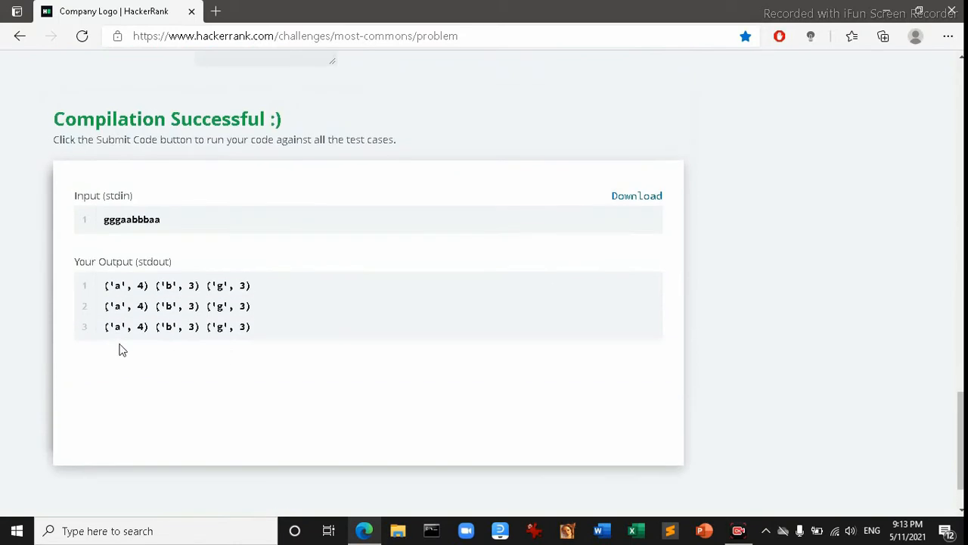
scroll("down", 3)
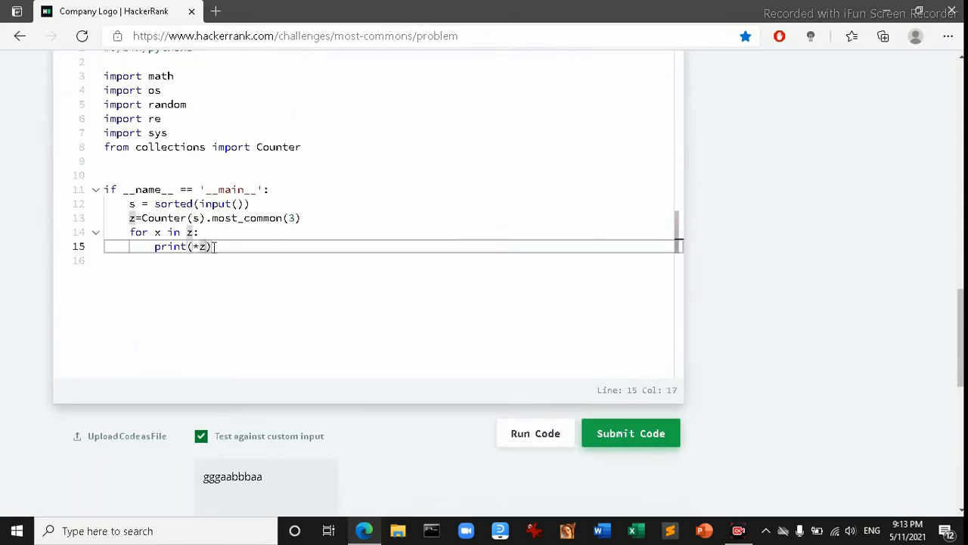
Change the loop to print(*x) and run it, printing a 4, b 3, g 3
type("x")
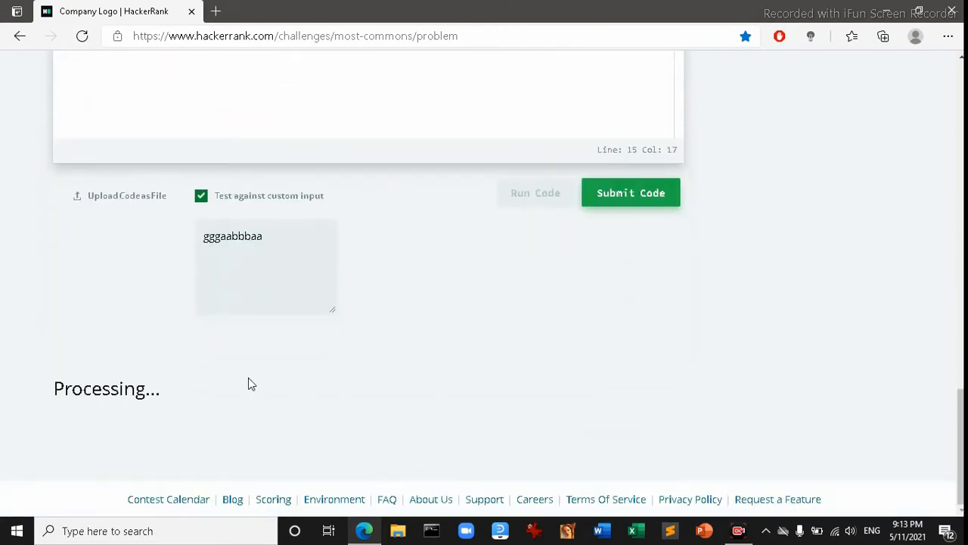
left_click(631, 192)
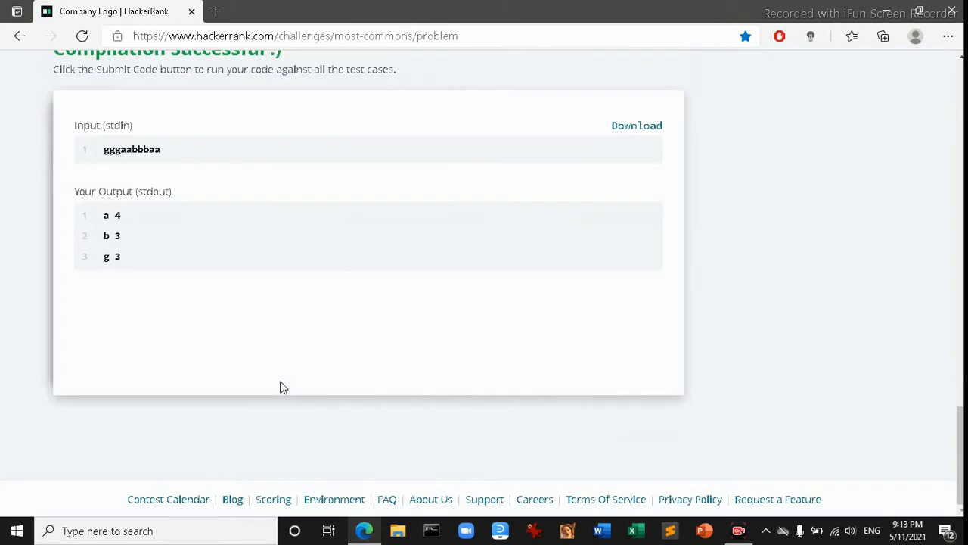
left_click_drag(103, 215, 119, 256)
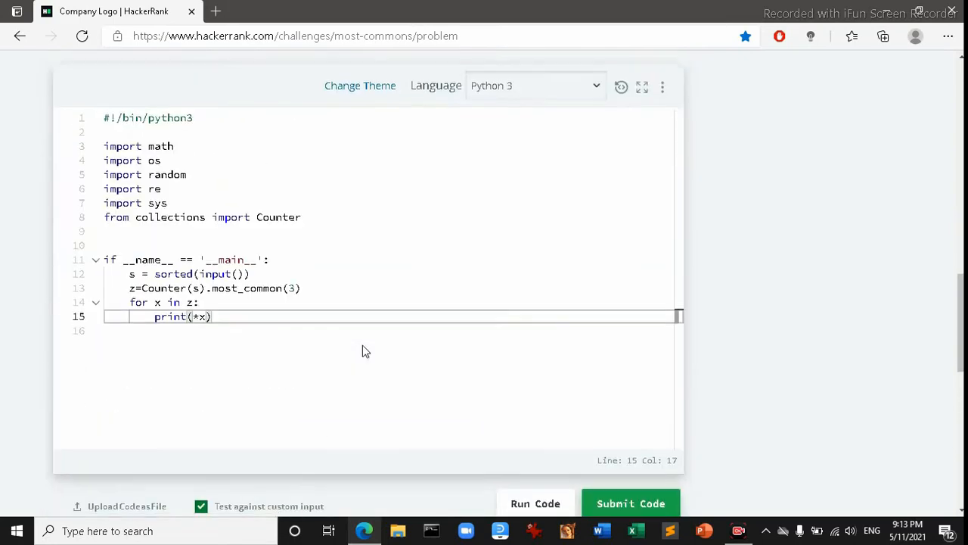
scroll("down", 3)
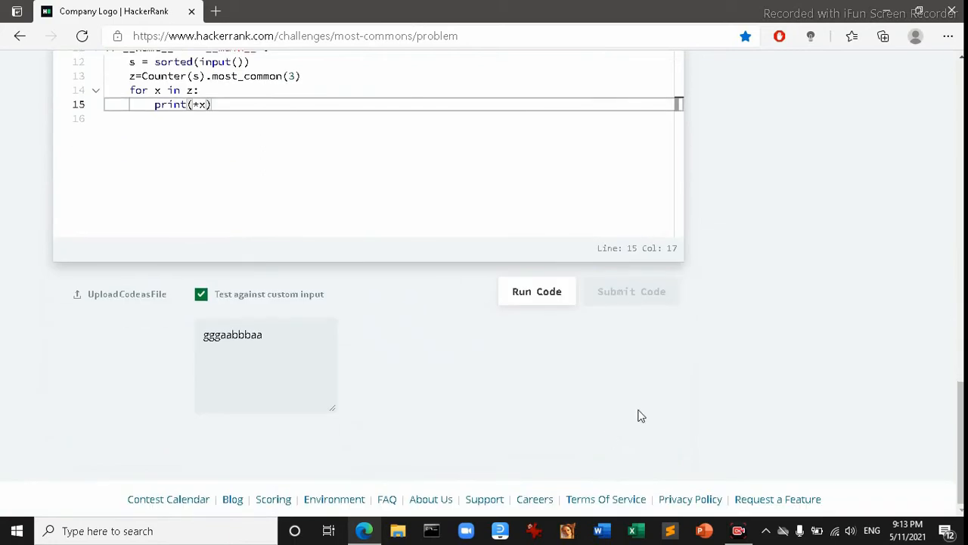
Submit the solution and review test cases 0–5 passing for 30.00 points
left_click(536, 291)
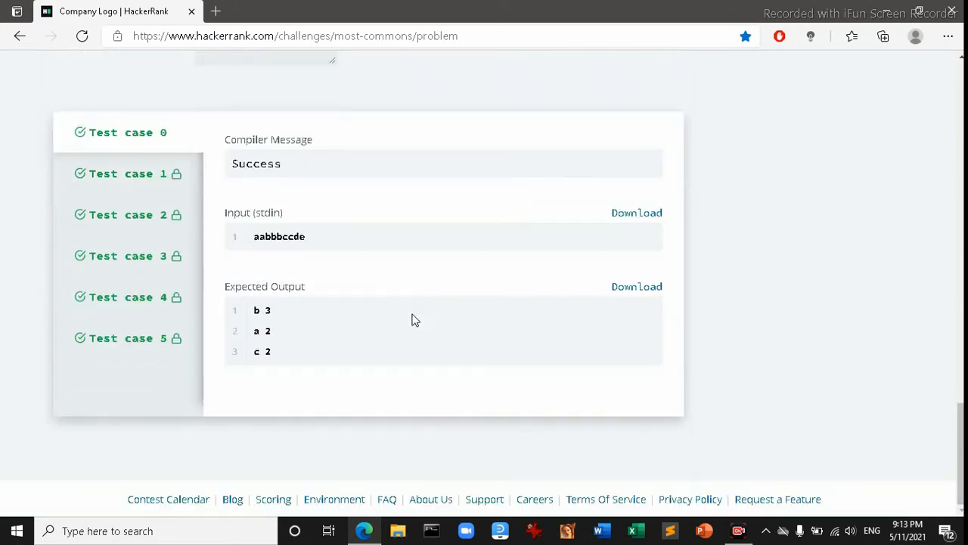
left_click(630, 90)
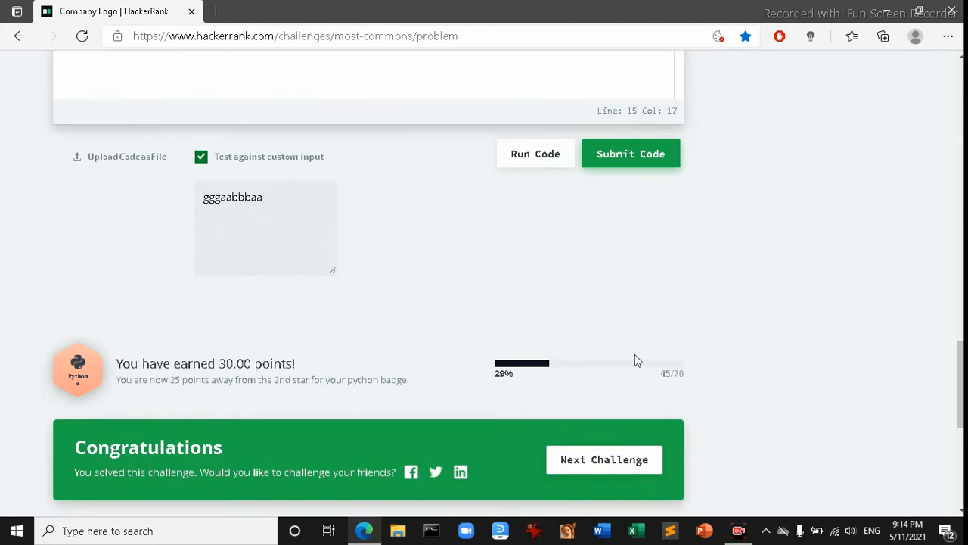
mouse_move(132, 397)
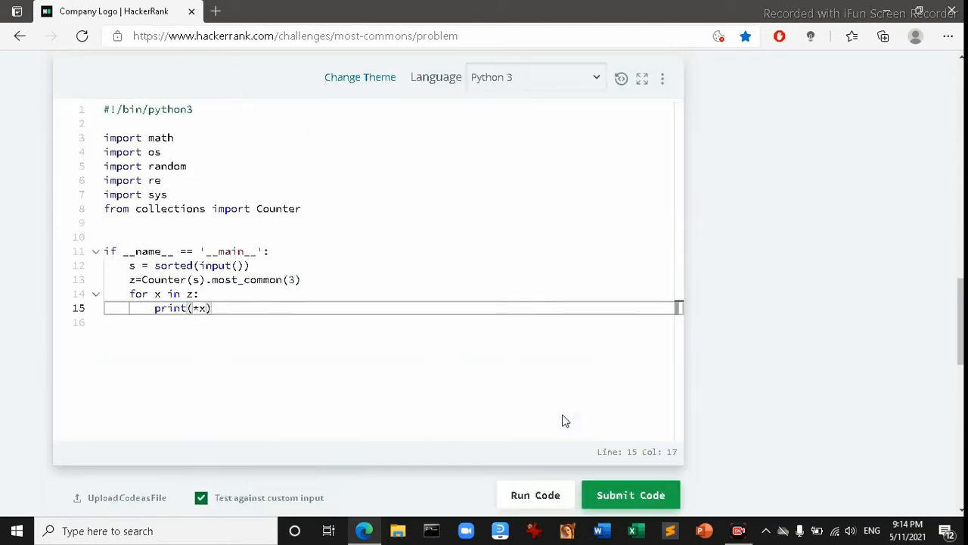
left_click(631, 495)
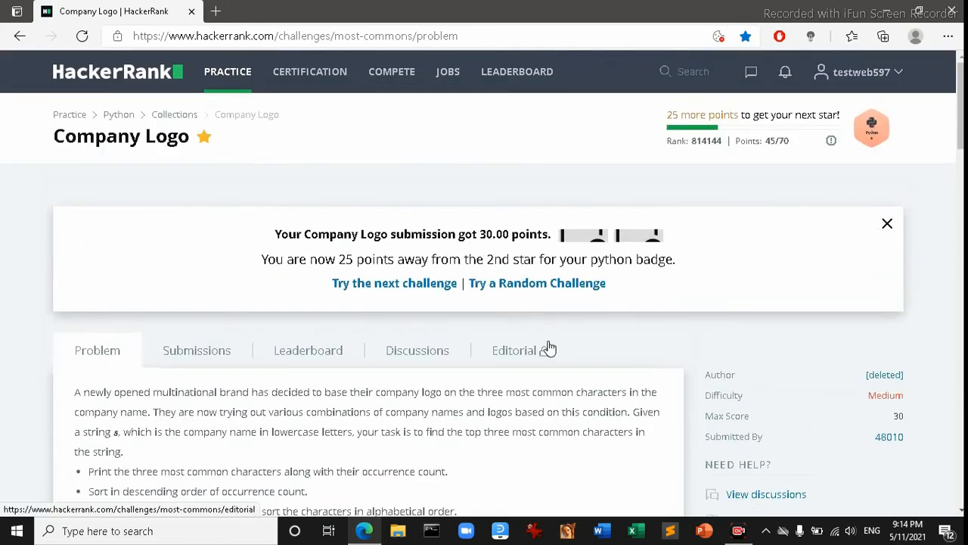
scroll("down", 3)
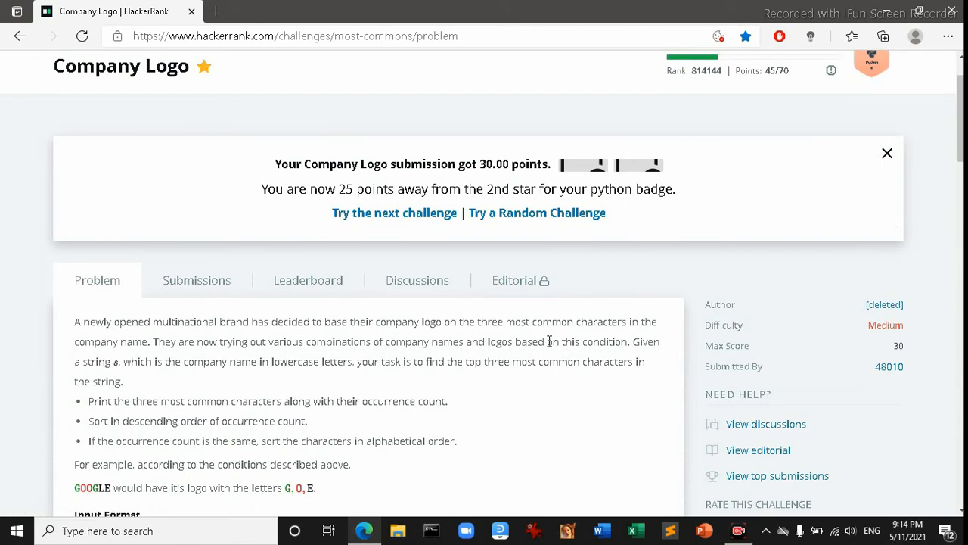